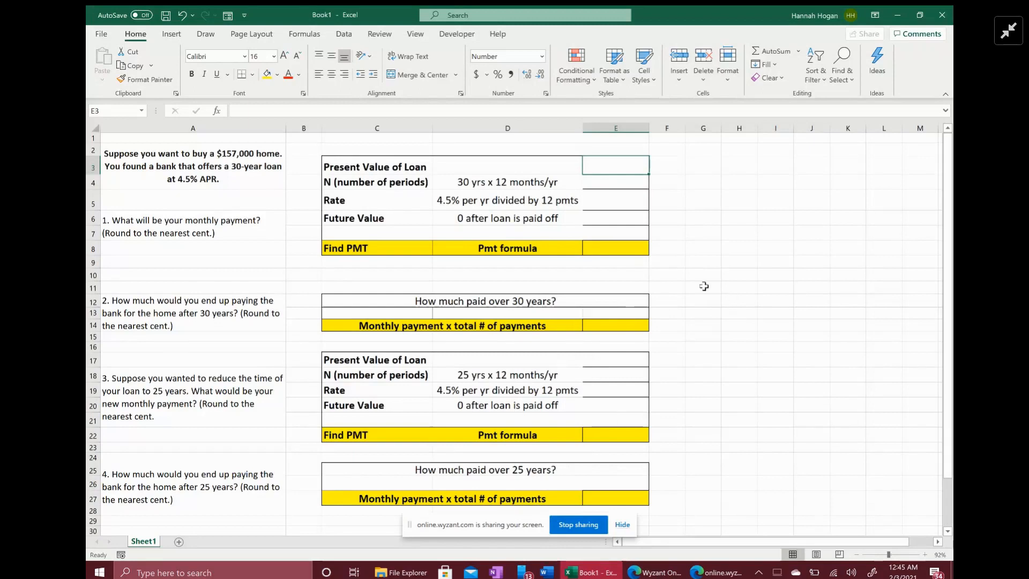
mouse_move(175, 162)
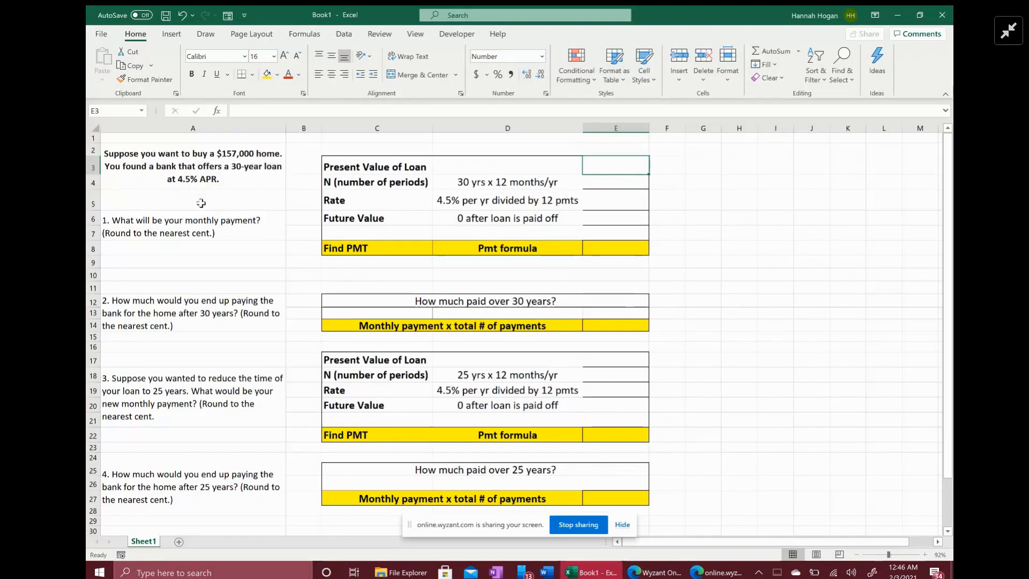
mouse_move(355, 202)
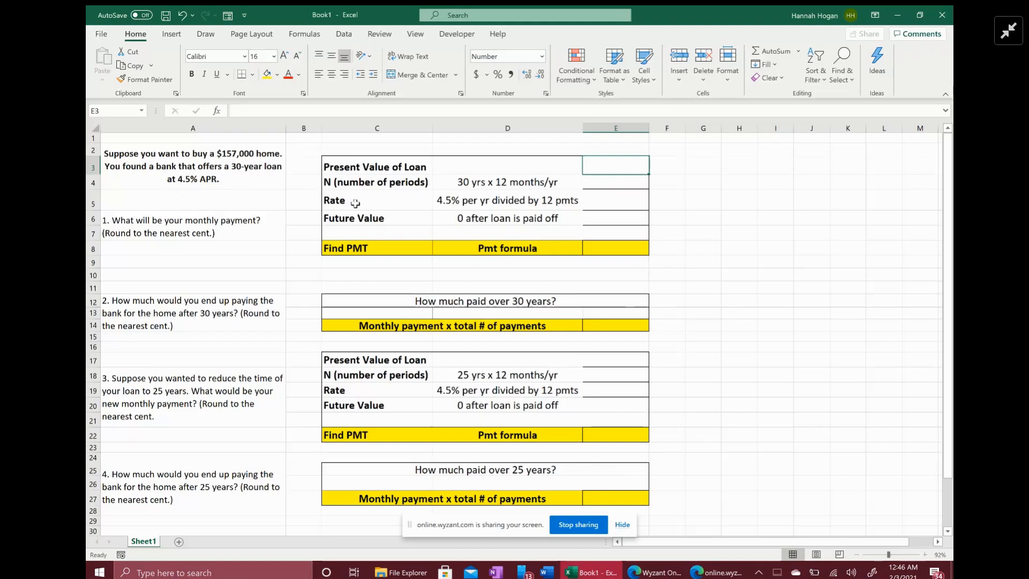
mouse_move(344, 182)
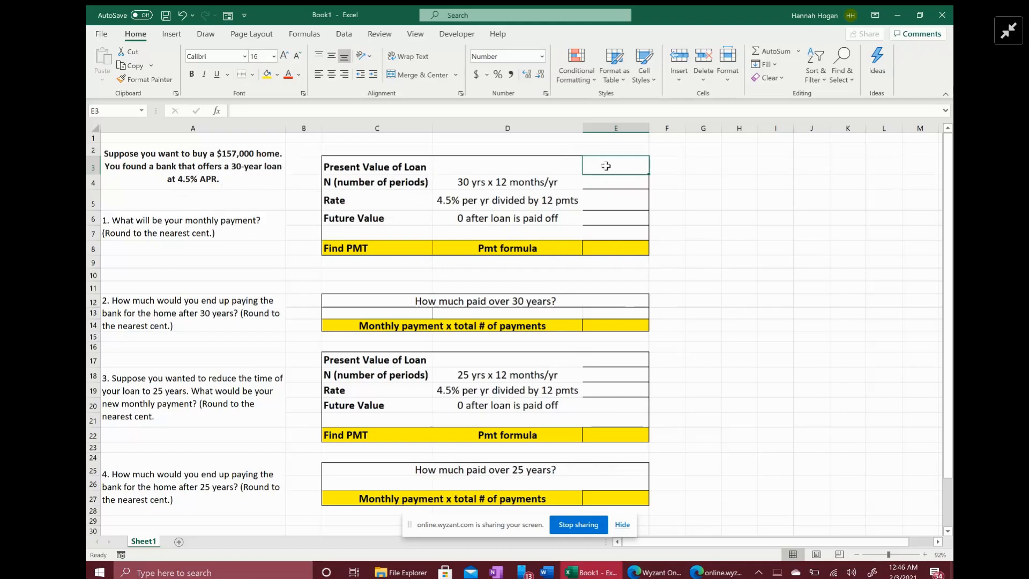
- Enter -157,000 as the 30-year loan's present value in E3
type("-")
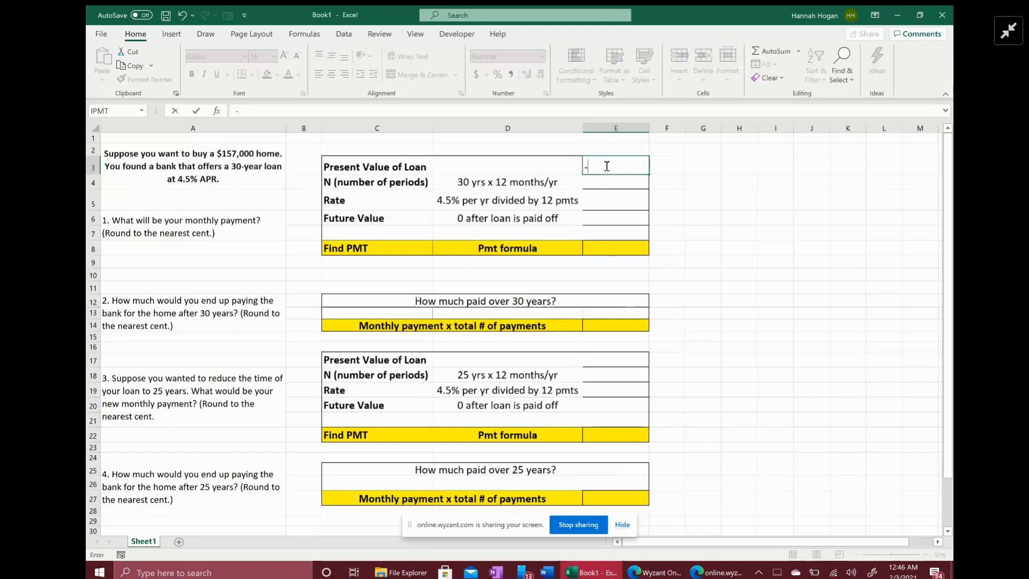
type("15700")
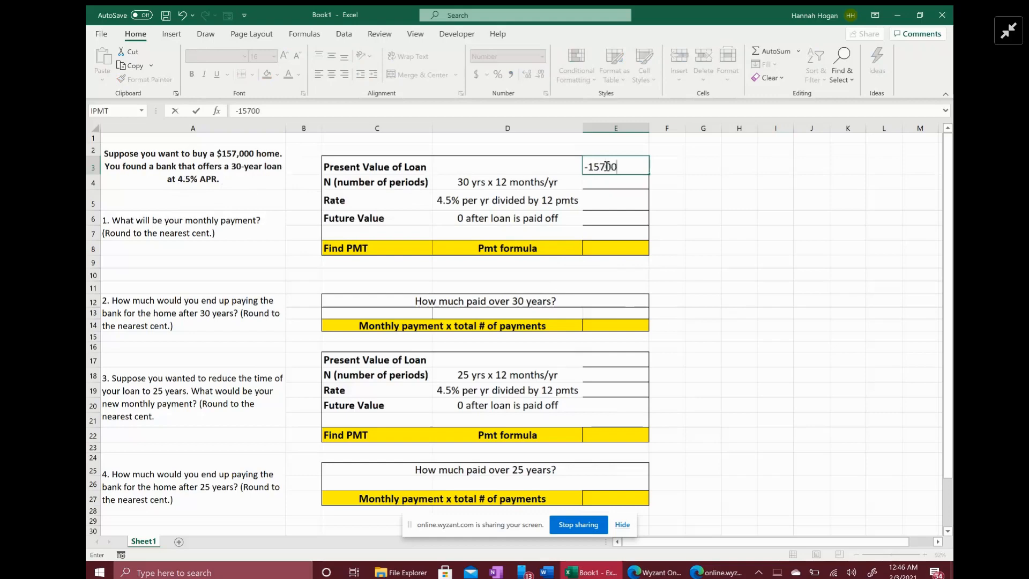
key("Return")
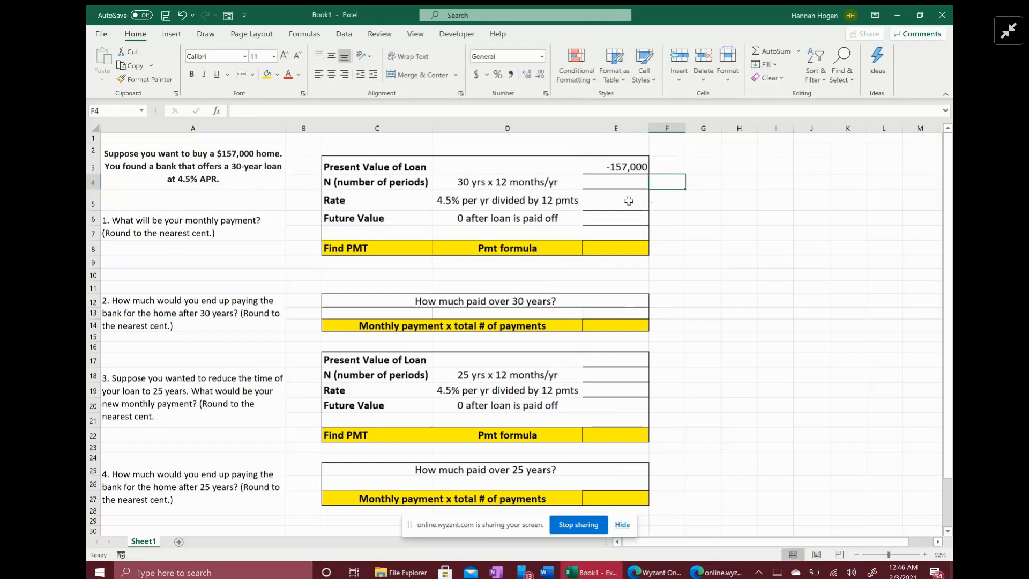
mouse_move(558, 191)
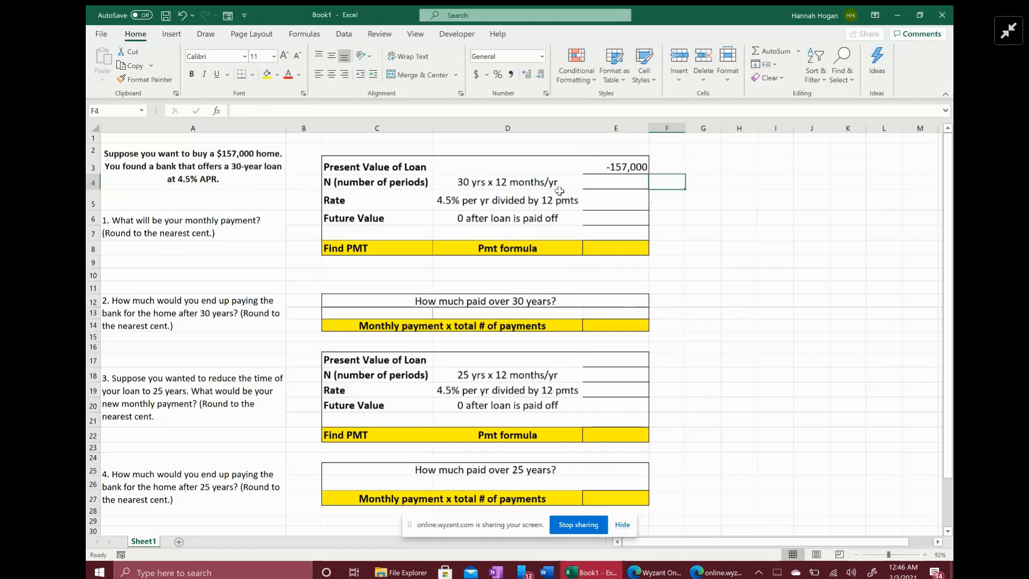
mouse_move(602, 187)
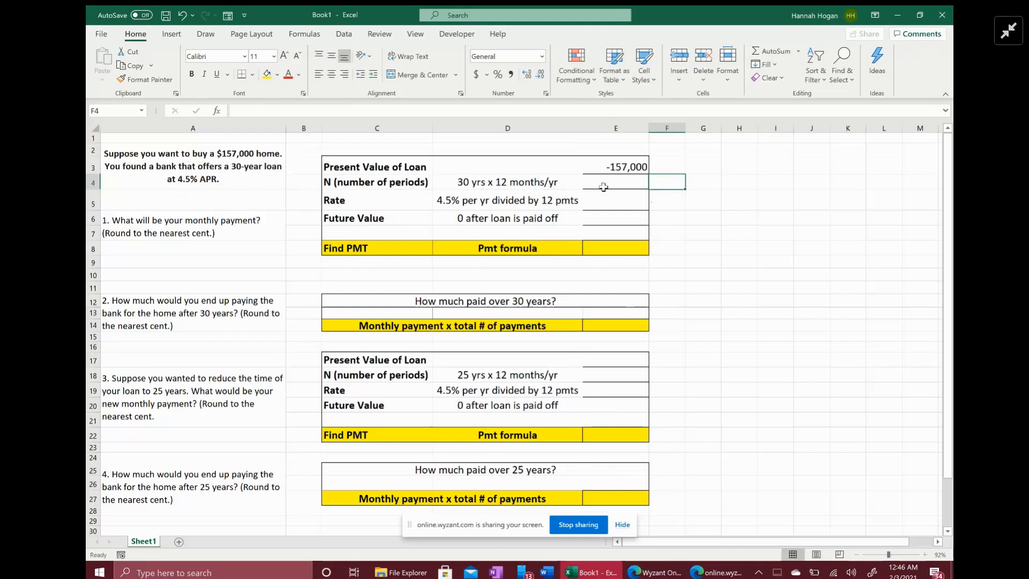
- Set the number of periods in E4 to =30*12, giving 360
left_click(615, 181)
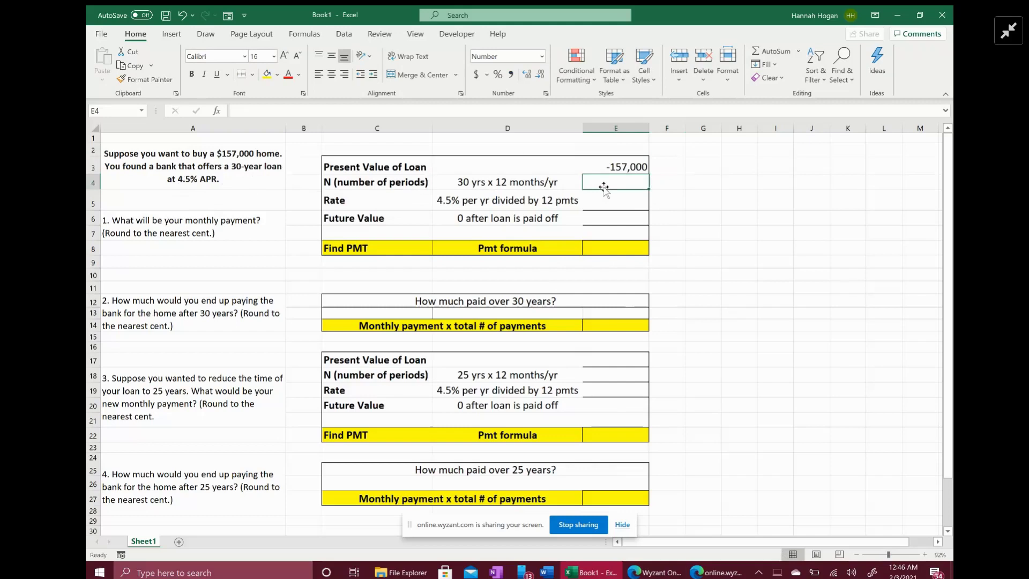
type("=3")
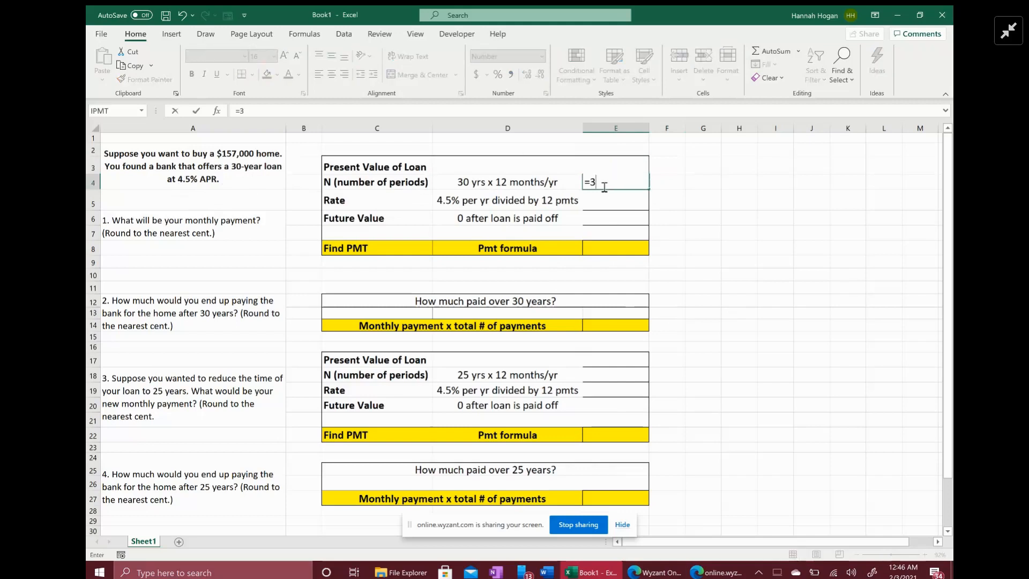
type("0*")
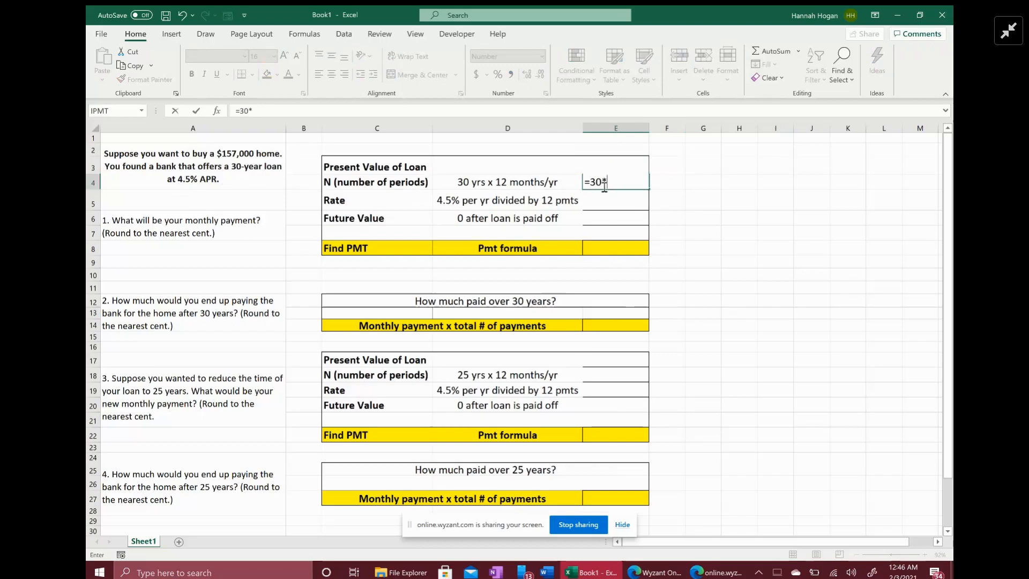
type("12")
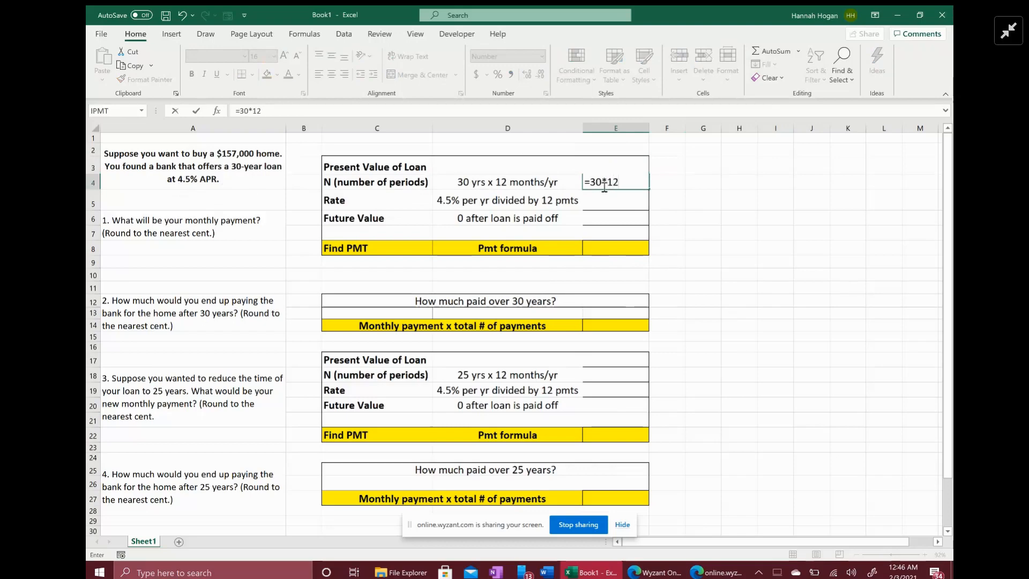
key("Return")
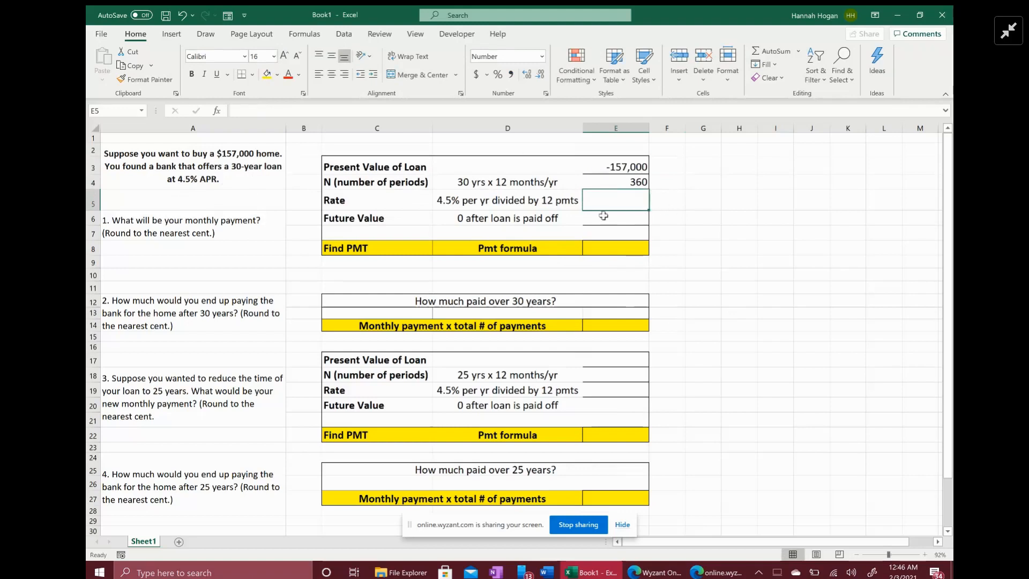
mouse_move(605, 213)
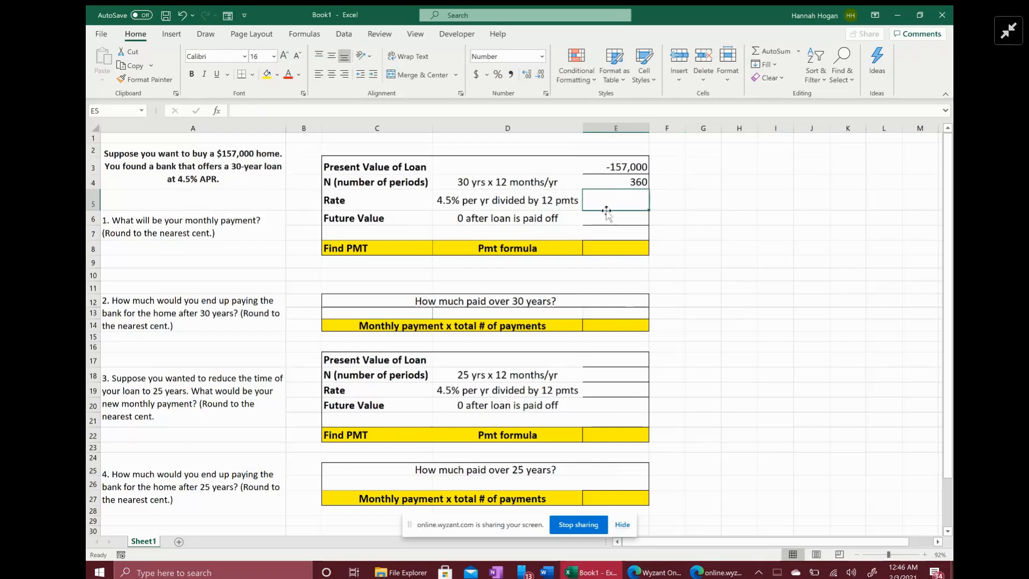
mouse_move(617, 201)
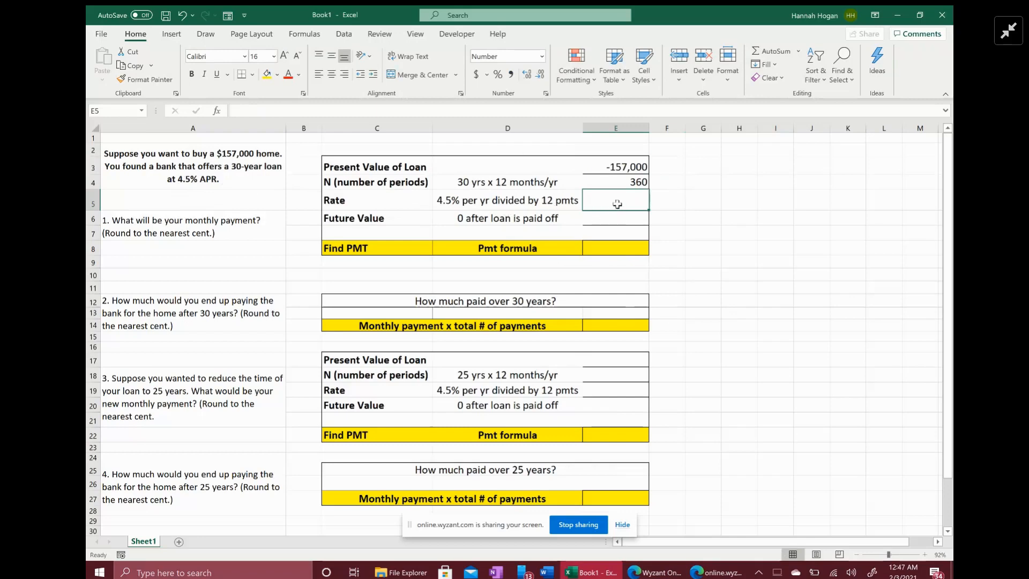
- Enter rate =0.045/12 shown as 0.003750, and set future value to 0
type("=.")
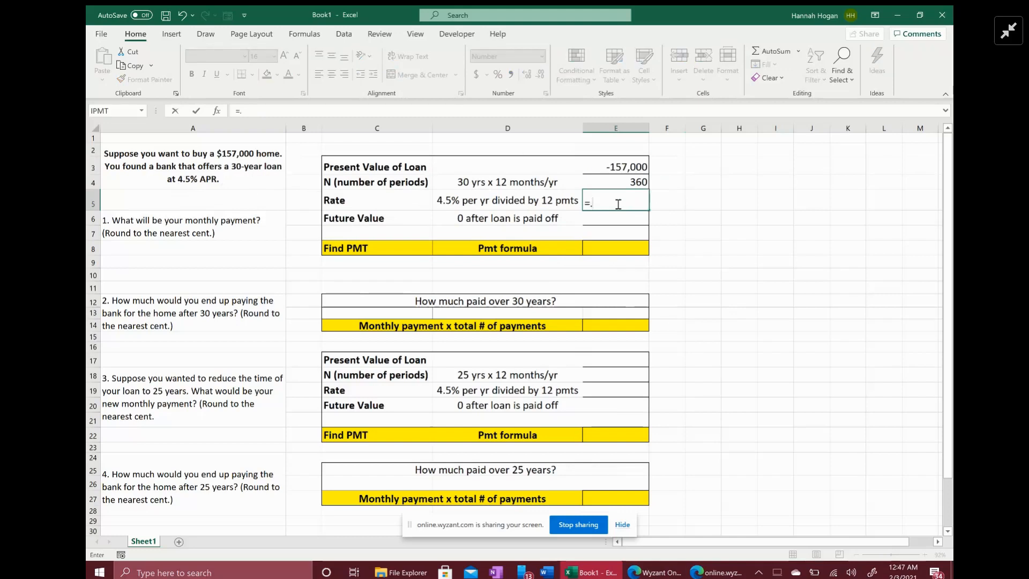
type("045")
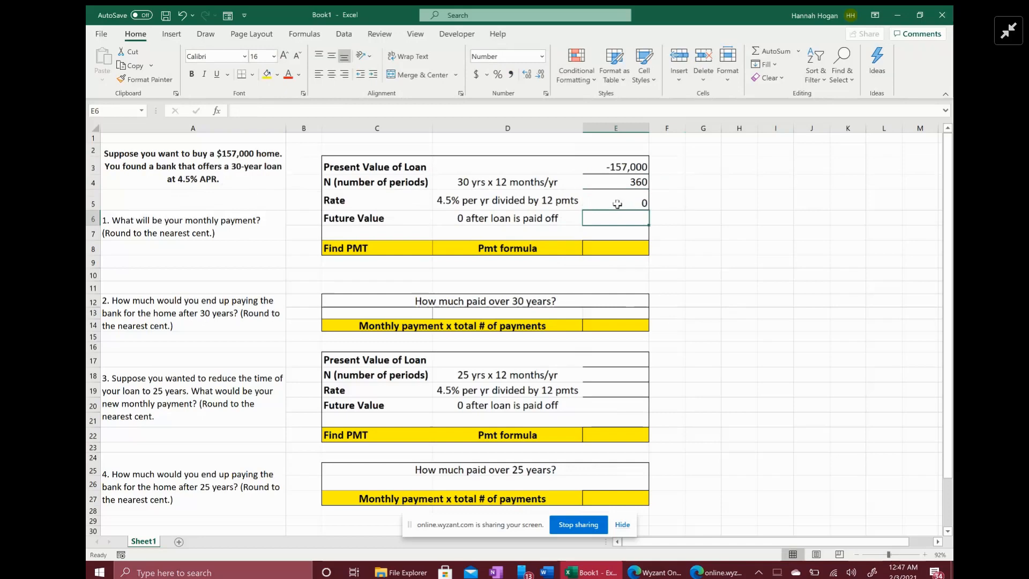
left_click(614, 200)
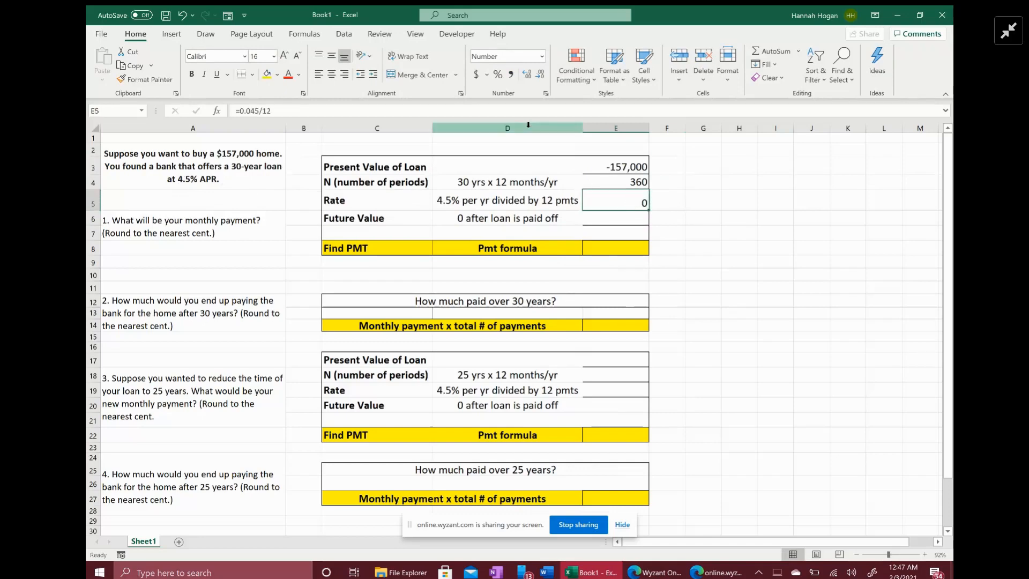
left_click(527, 74)
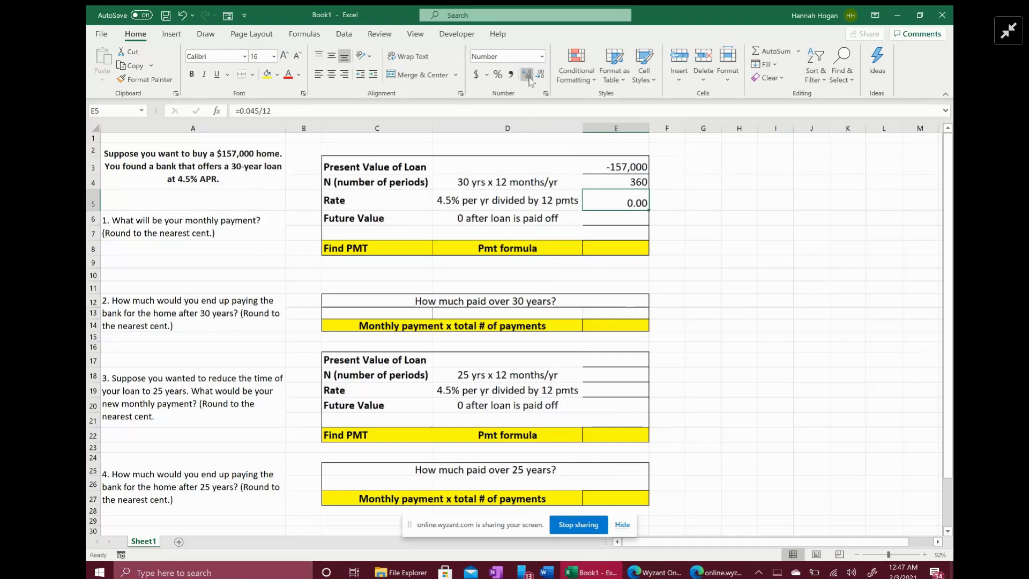
left_click(528, 74)
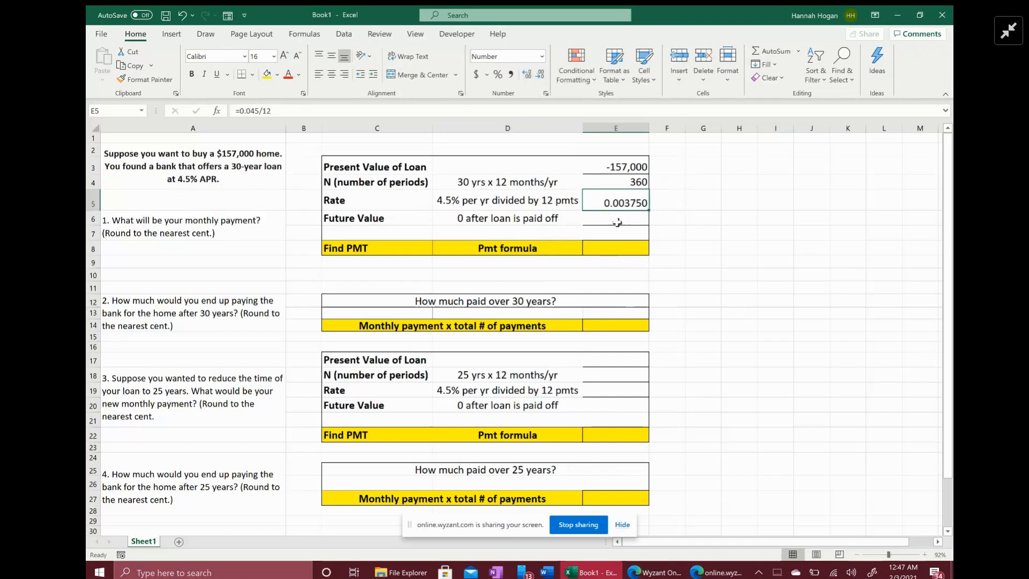
left_click(615, 218)
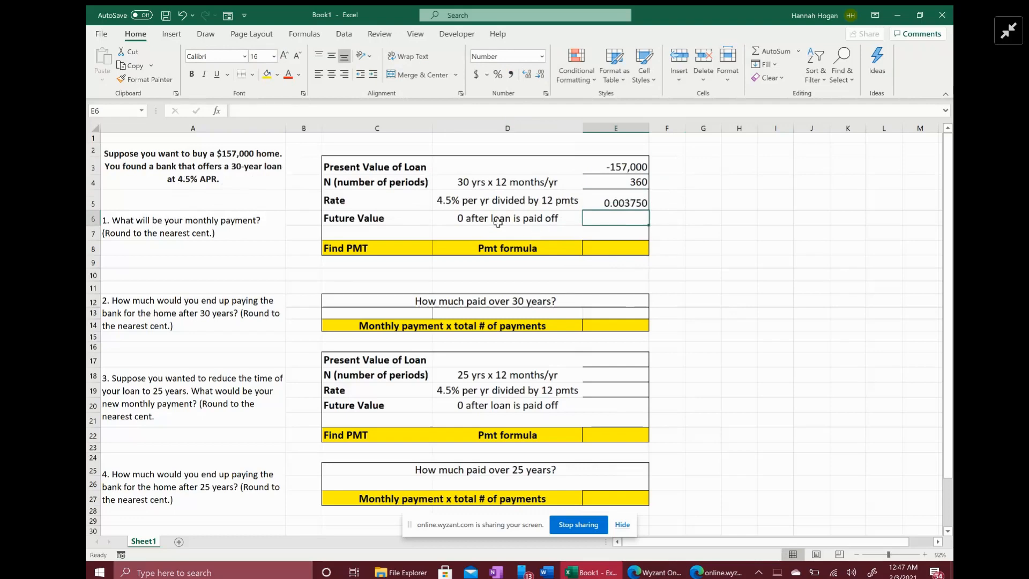
type("0")
left_click(615, 248)
type("=")
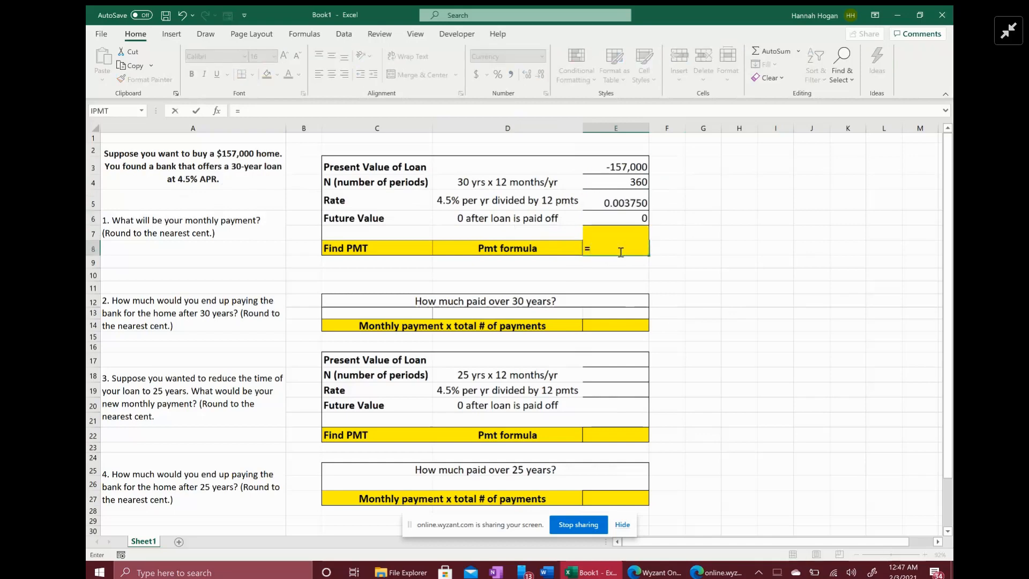
- Build =PMT(E5,E4,E3,E6,0) in E8, returning the $795.50 monthly payment
type("pm")
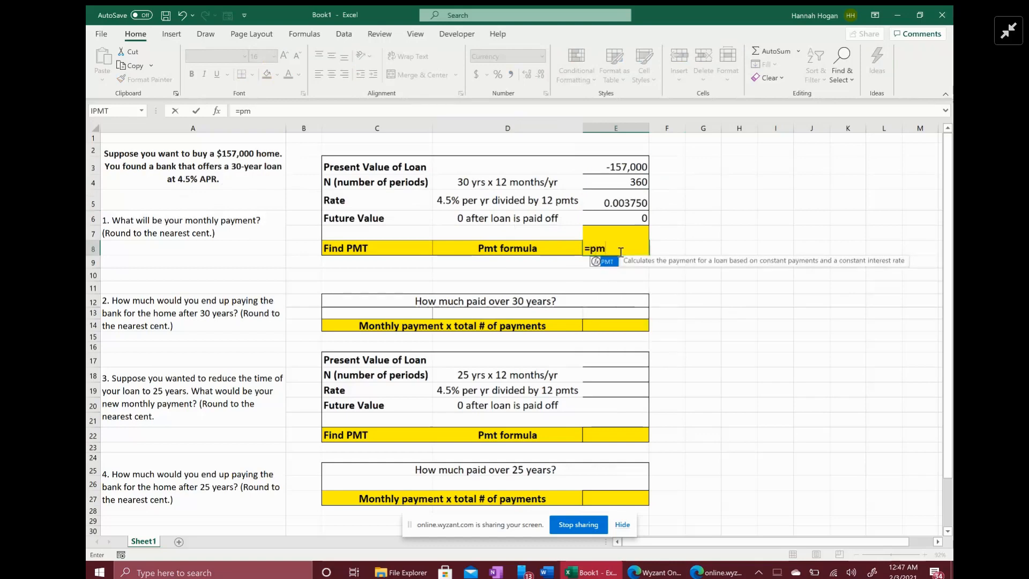
type("T(")
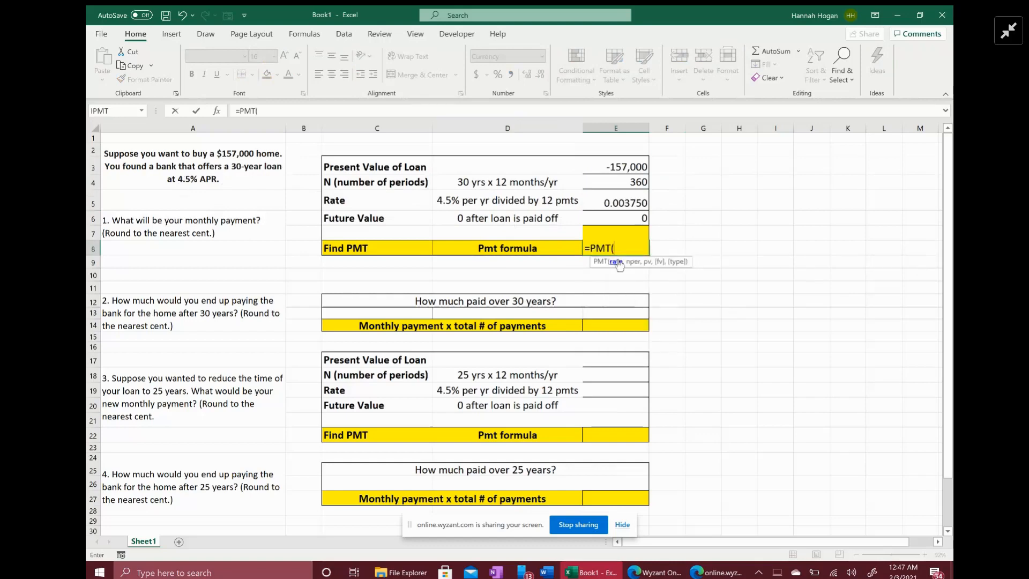
mouse_move(633, 206)
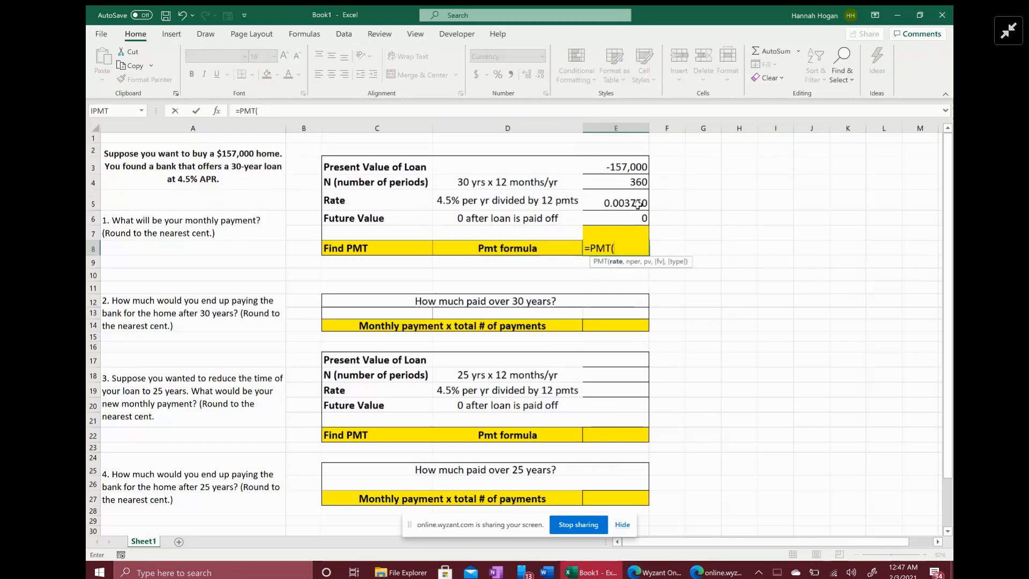
left_click(615, 203)
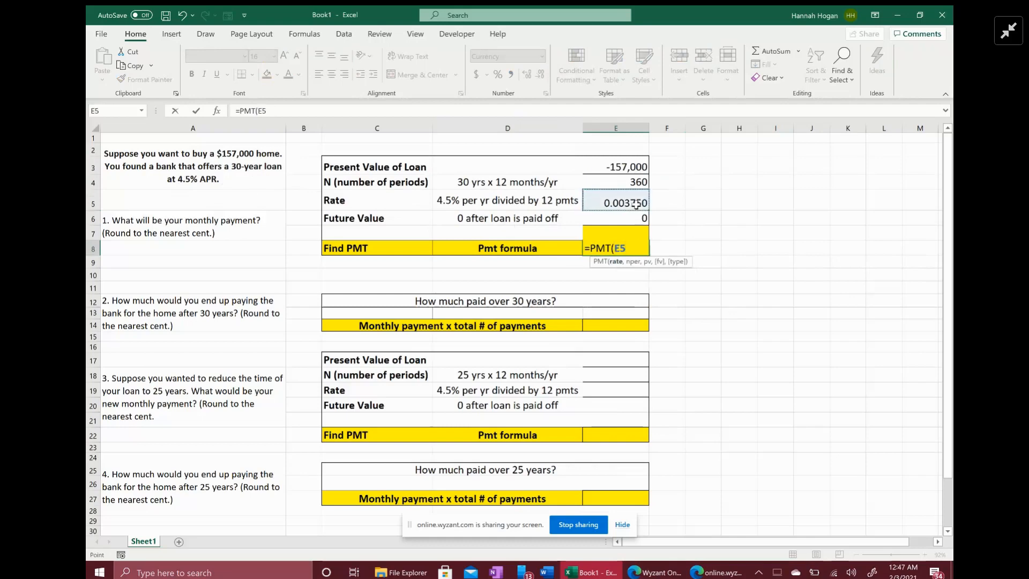
type(",")
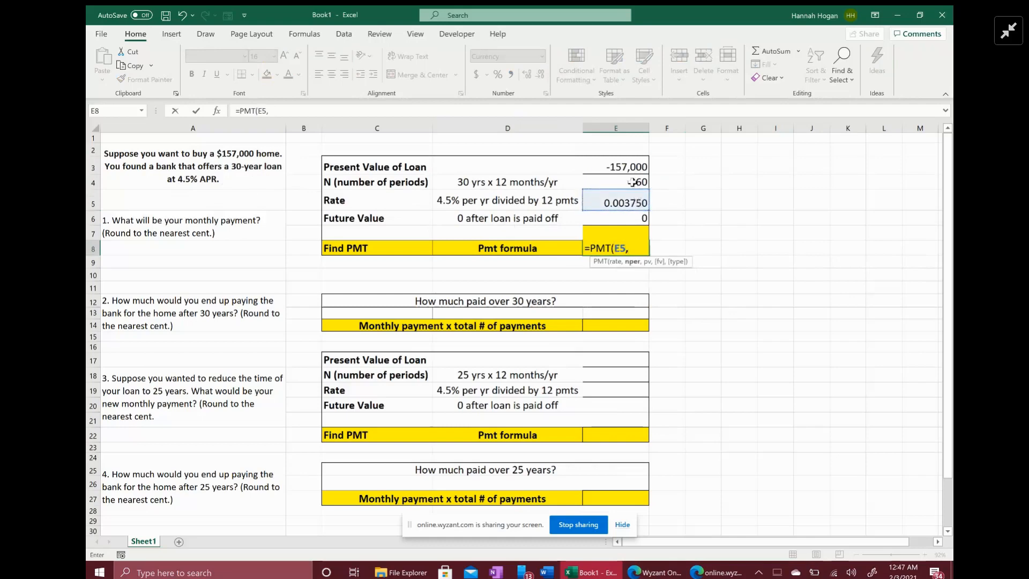
left_click(614, 182)
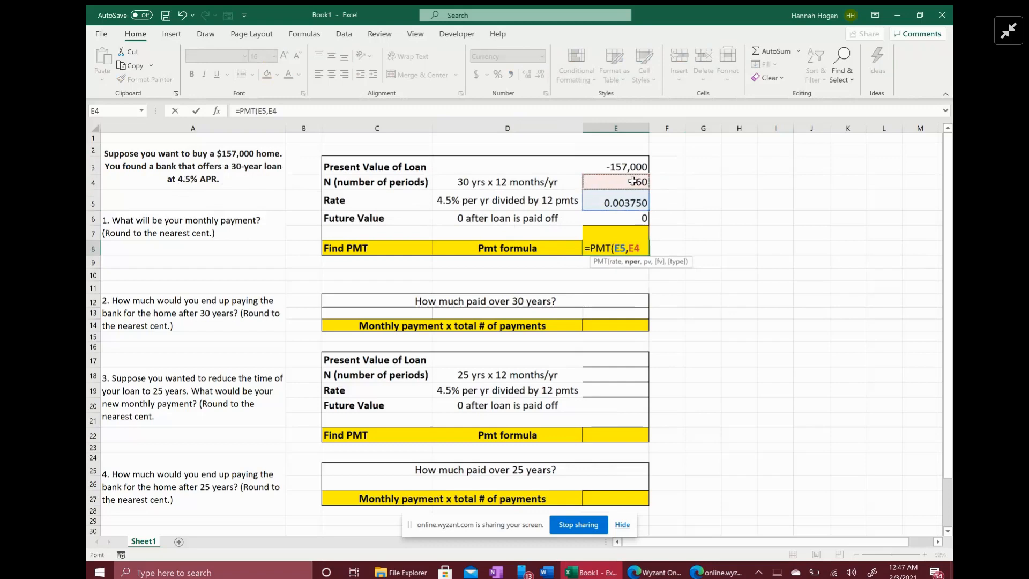
left_click(614, 166)
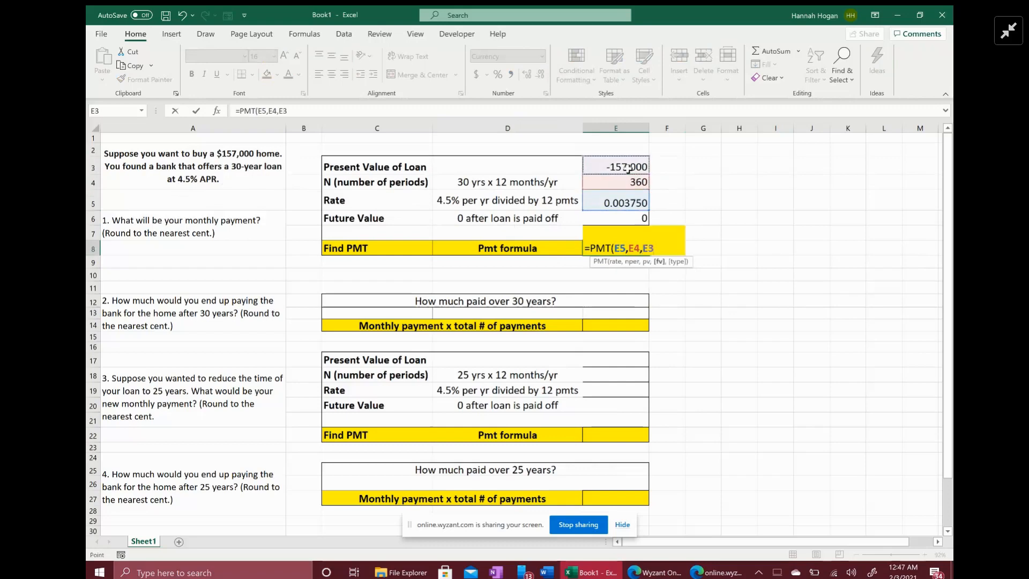
left_click(615, 218)
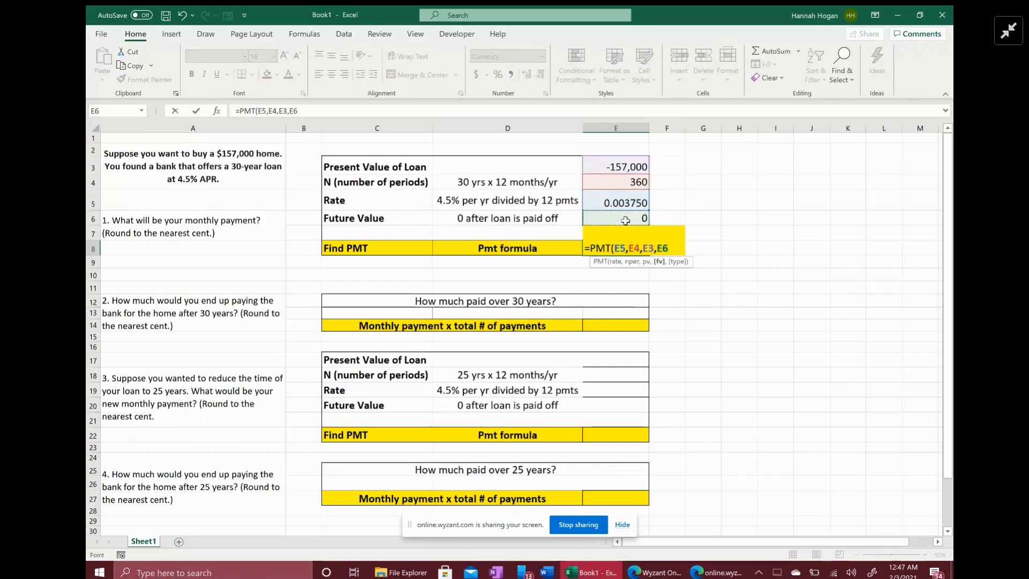
type(",")
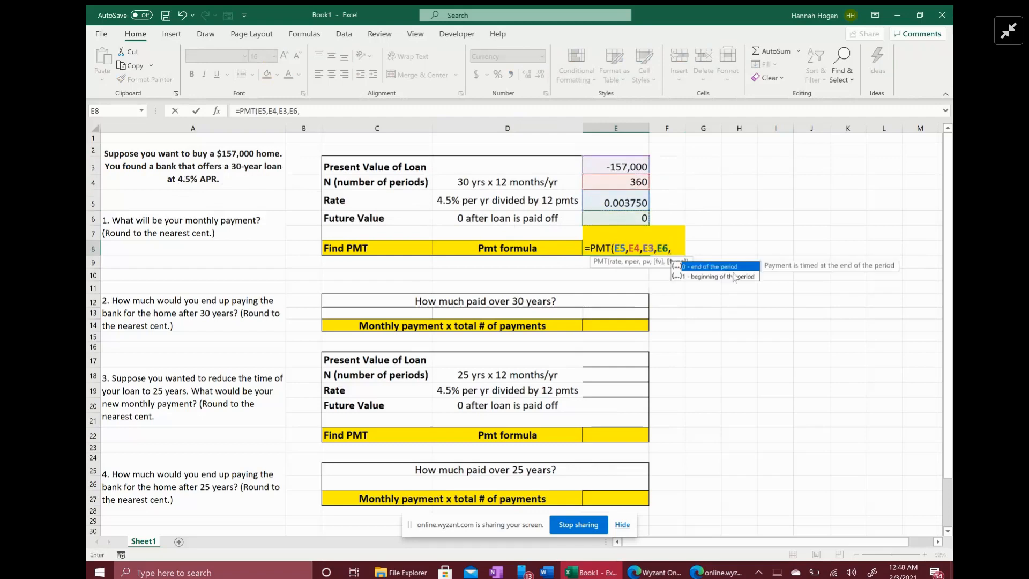
mouse_move(735, 268)
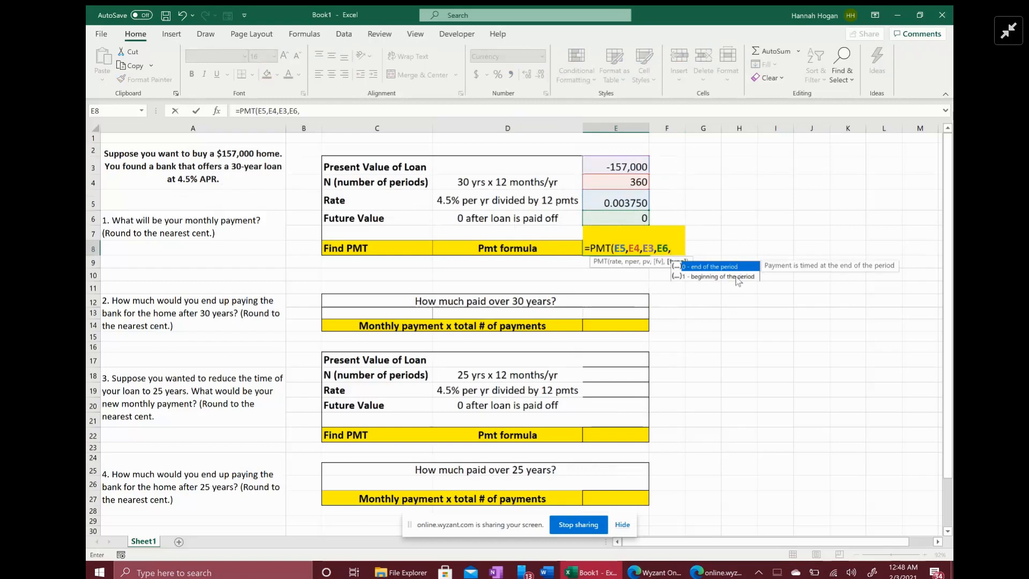
type("0)")
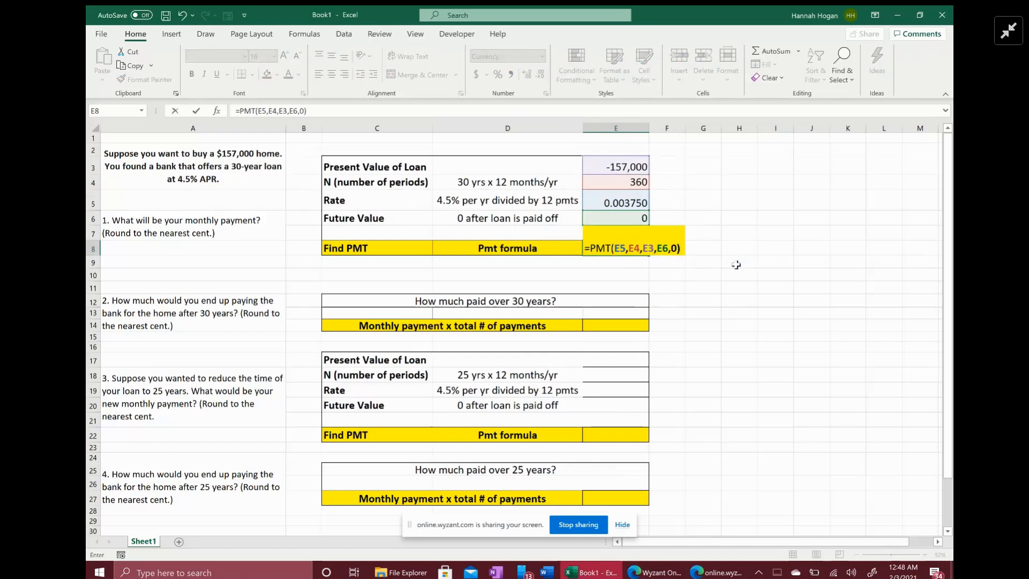
key("Return")
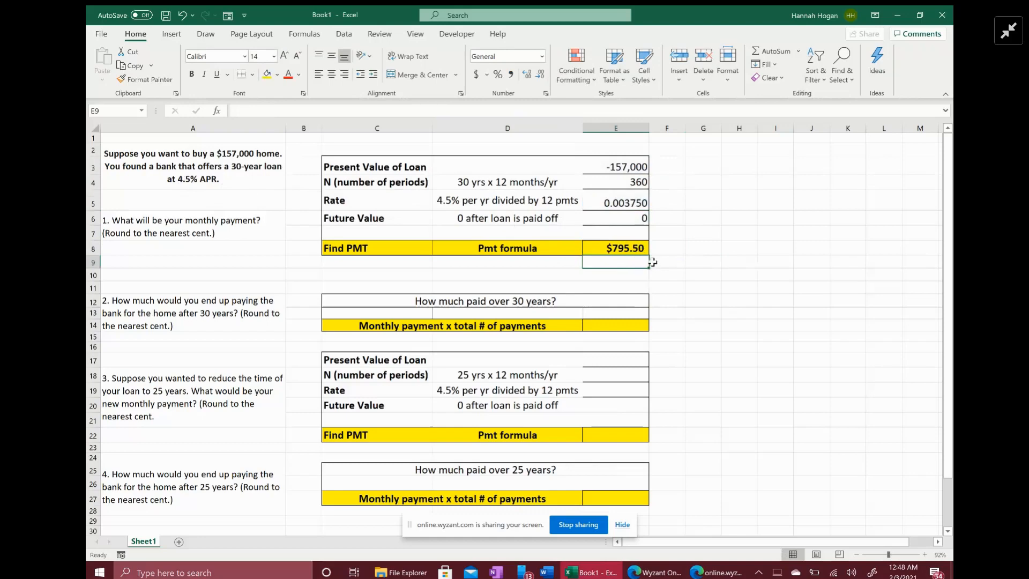
mouse_move(641, 290)
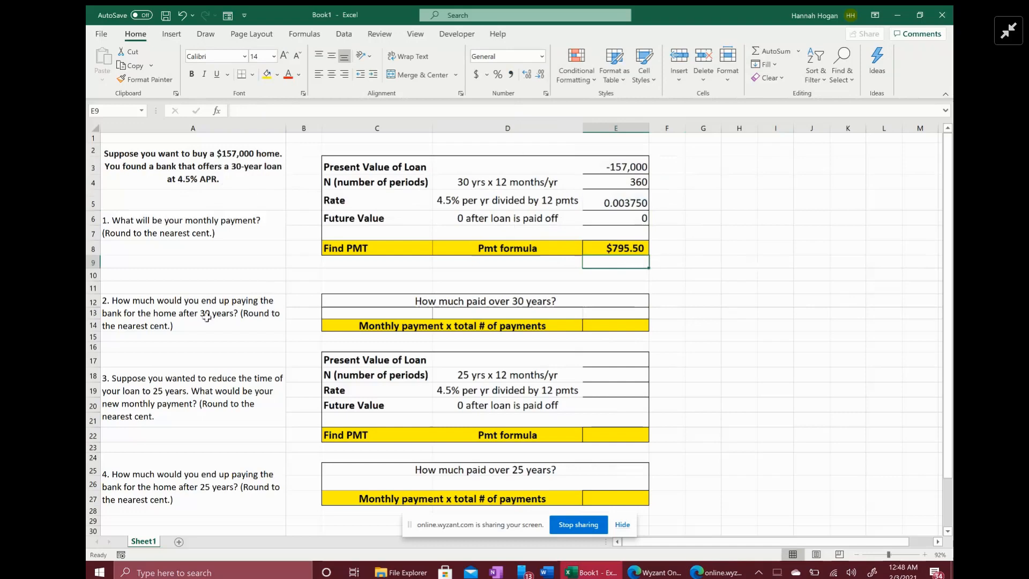
mouse_move(188, 322)
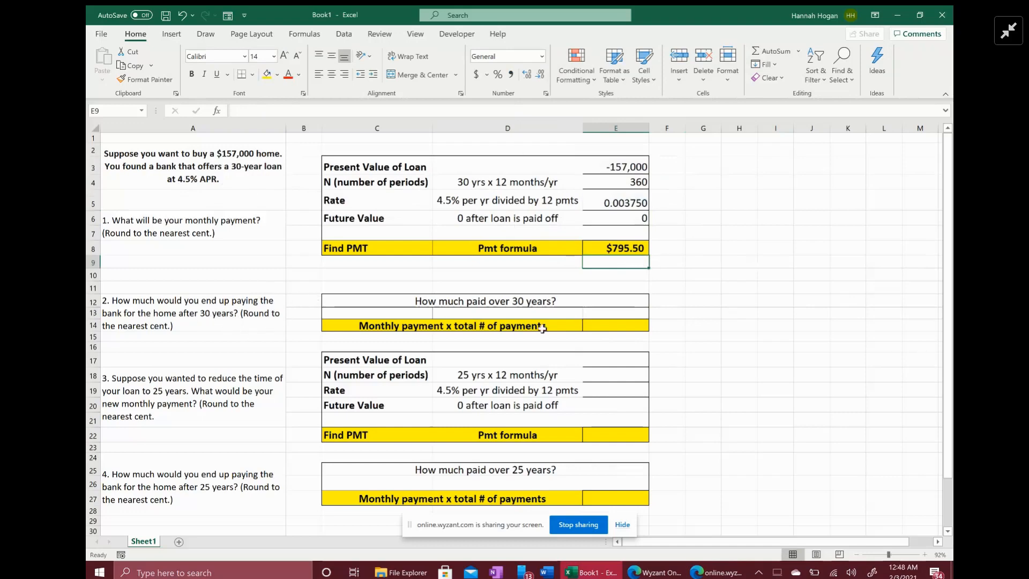
- Enter =E8*E4 in E14 for a 30-year total paid of $286,378.54
left_click(614, 326)
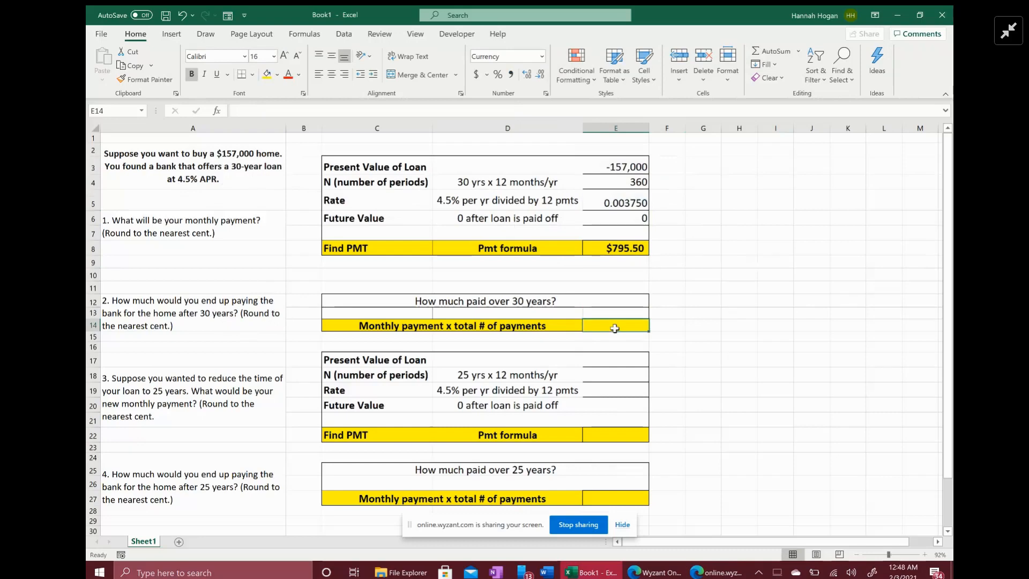
type("=")
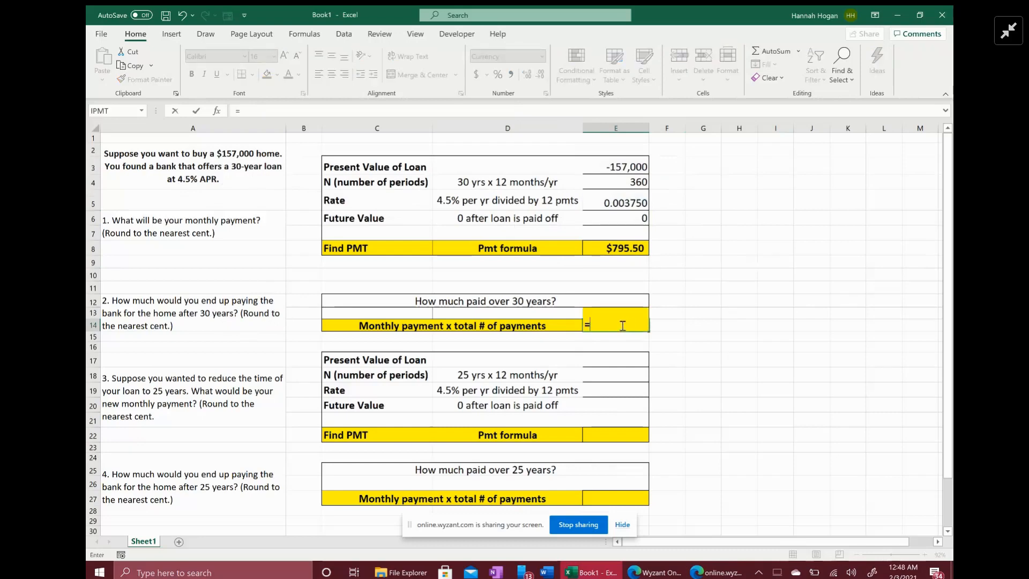
left_click(614, 248)
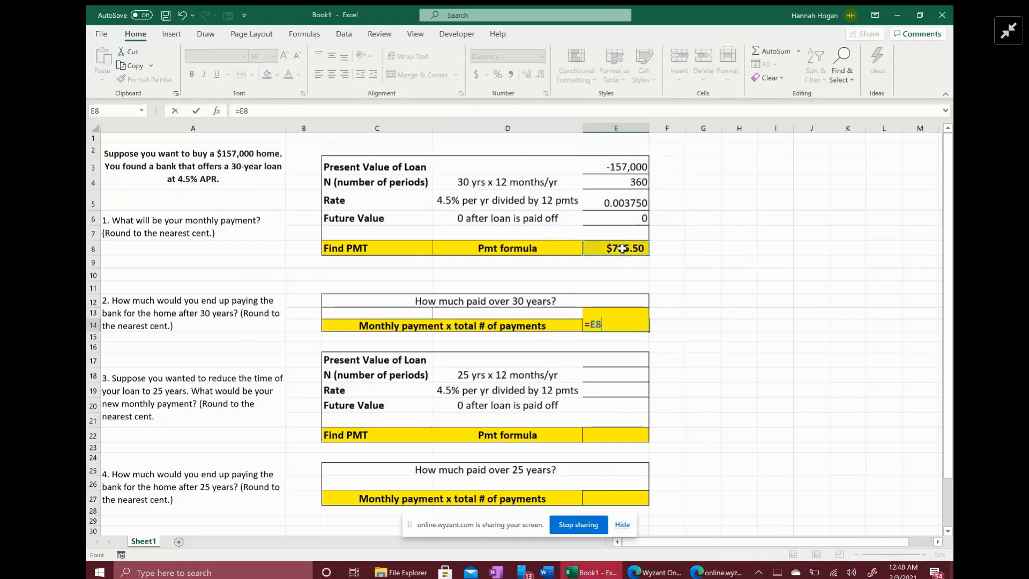
type("*")
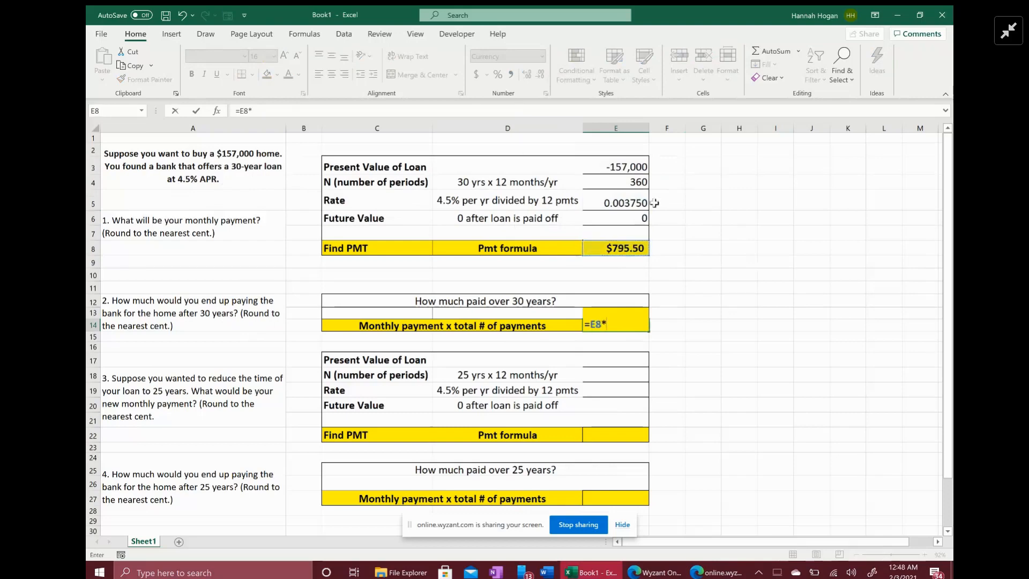
left_click(615, 182)
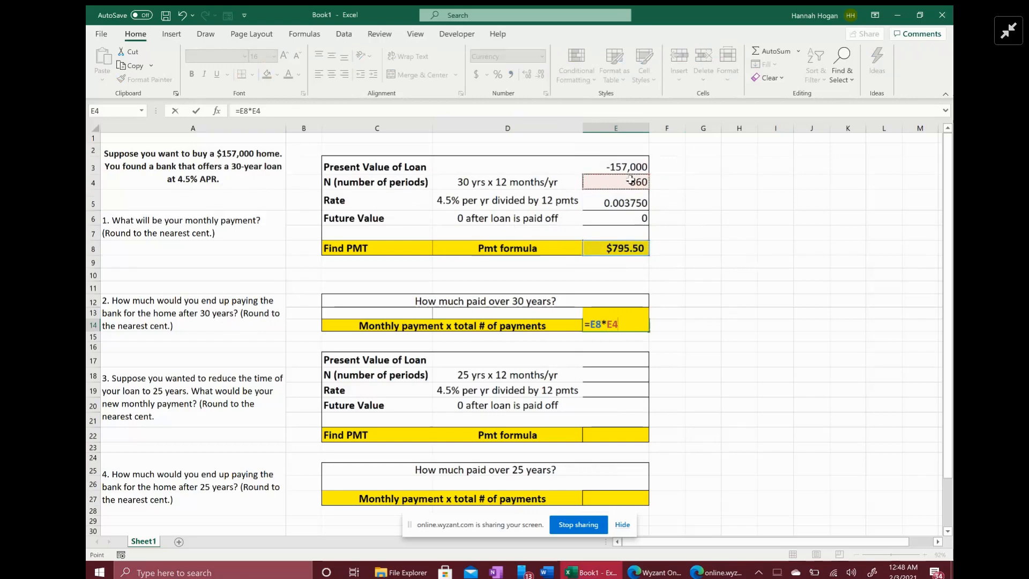
key("Return")
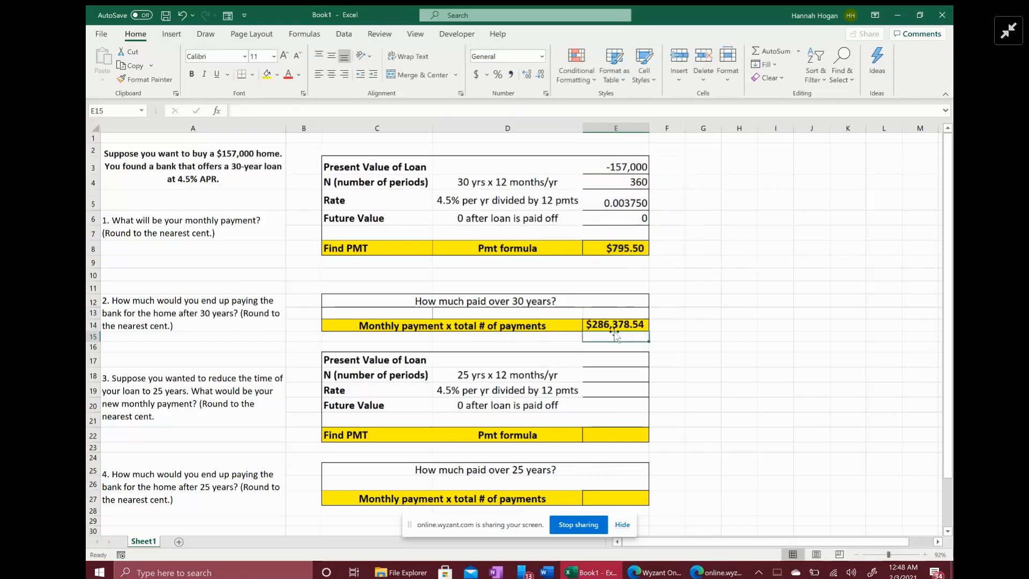
mouse_move(630, 342)
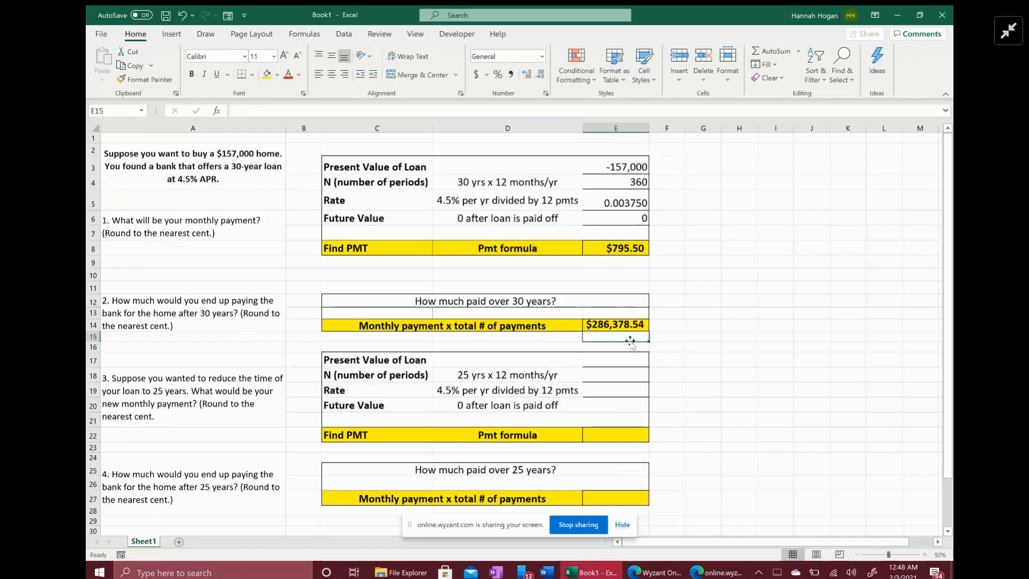
mouse_move(651, 336)
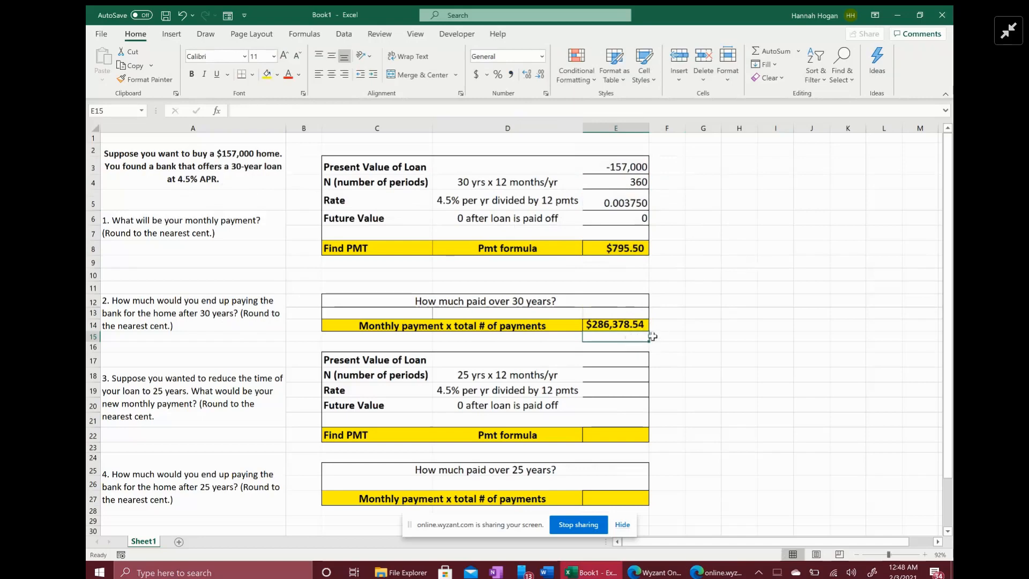
mouse_move(631, 313)
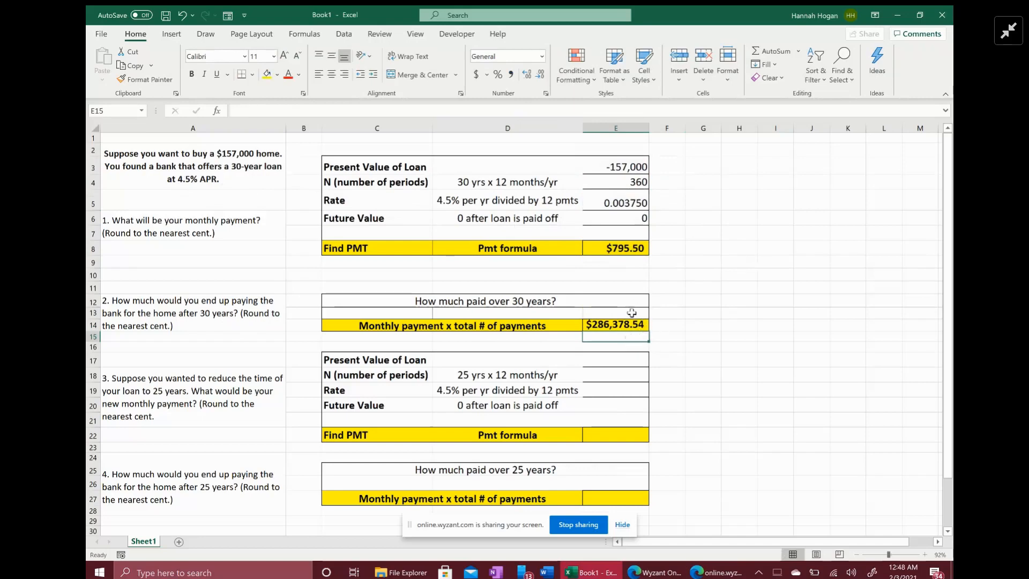
mouse_move(627, 327)
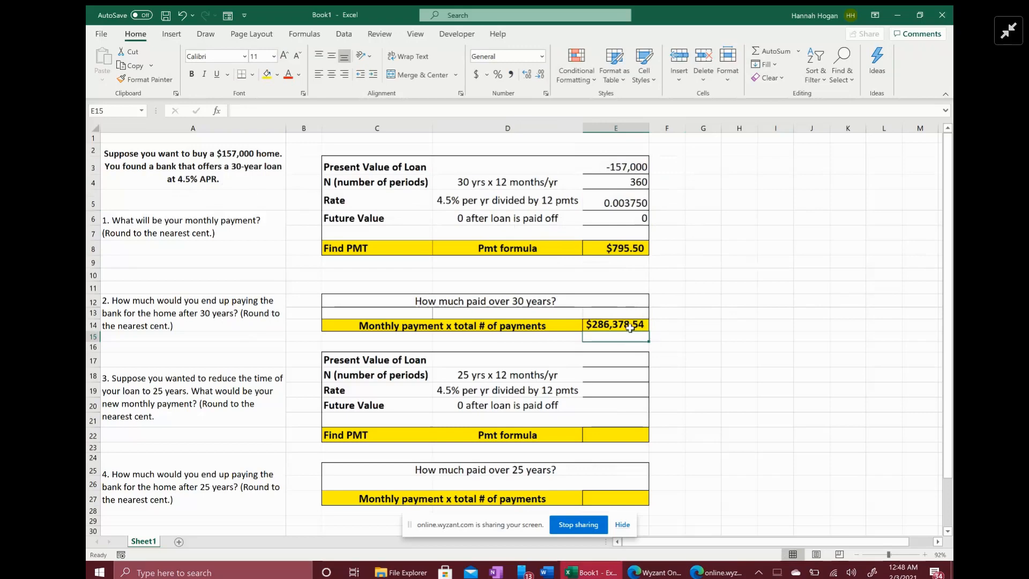
left_click(615, 167)
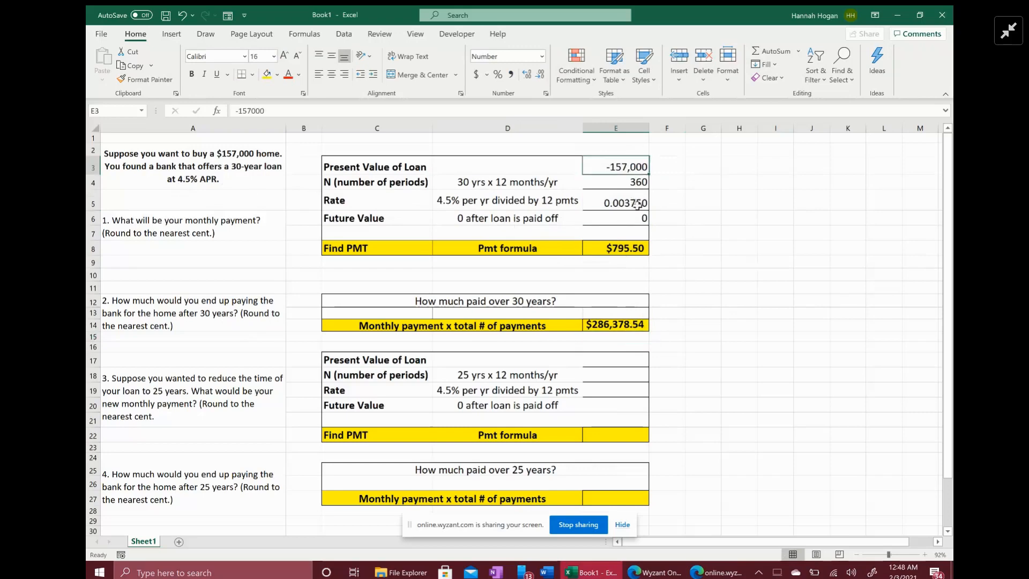
left_click(616, 344)
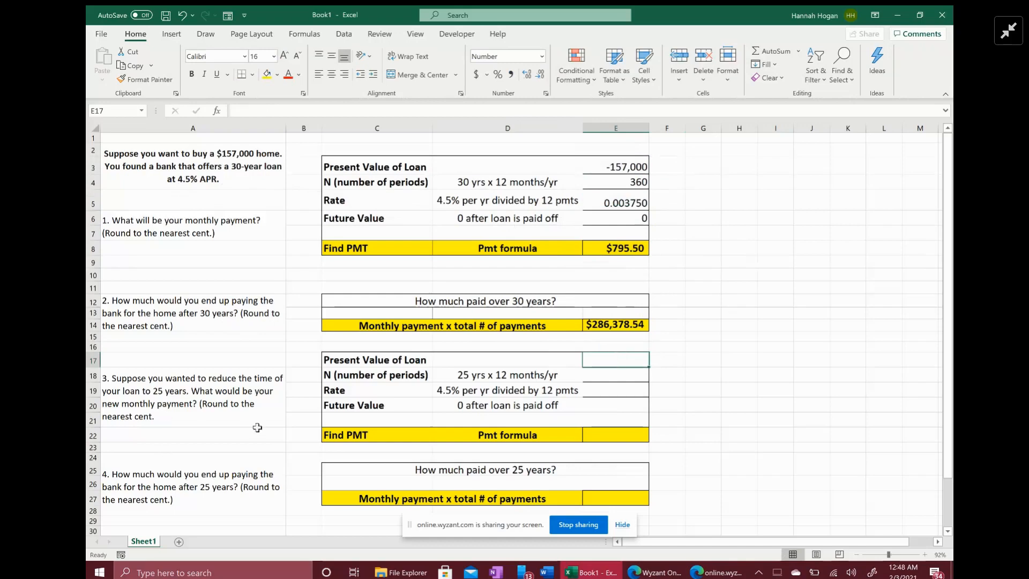
mouse_move(549, 381)
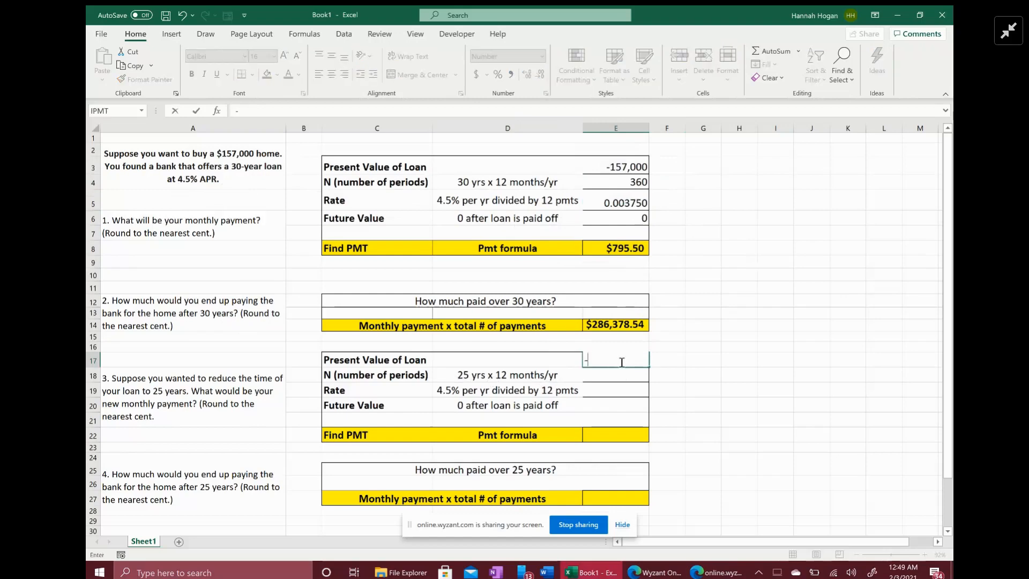
- Enter -157,000 present value and 25*12 periods for the 25-year loan
type("-157000")
left_click(615, 375)
type("=")
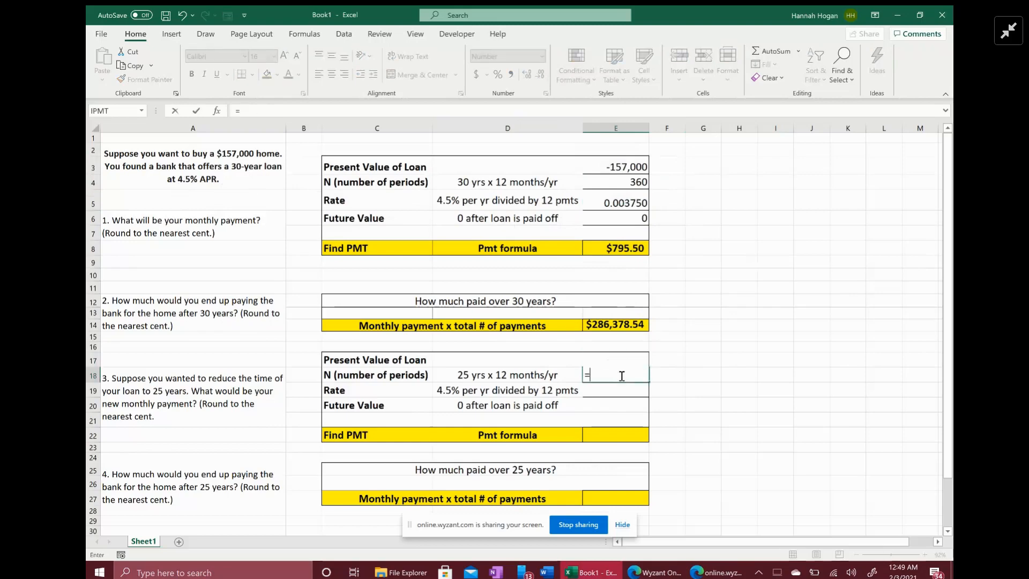
type("25")
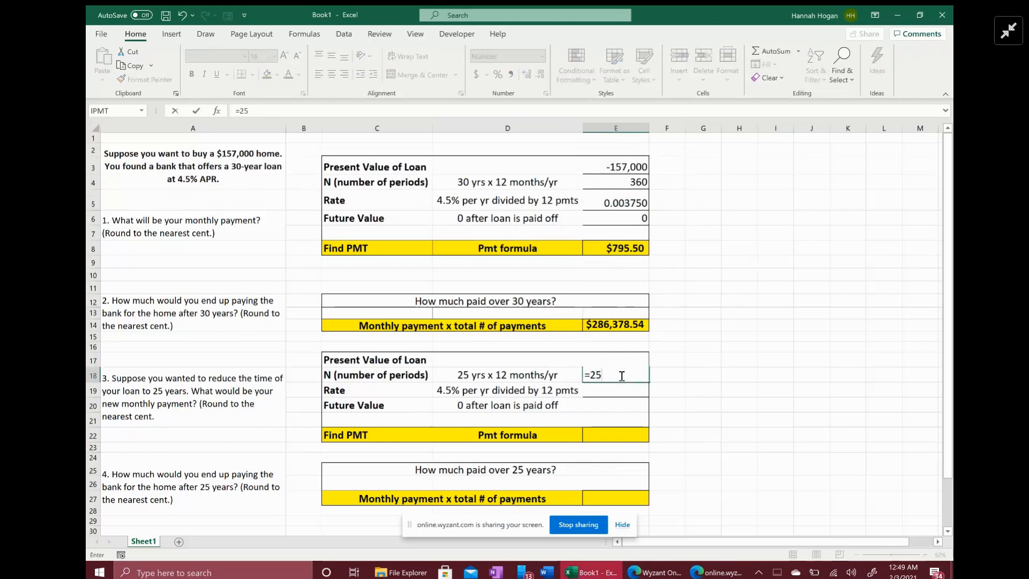
type("*")
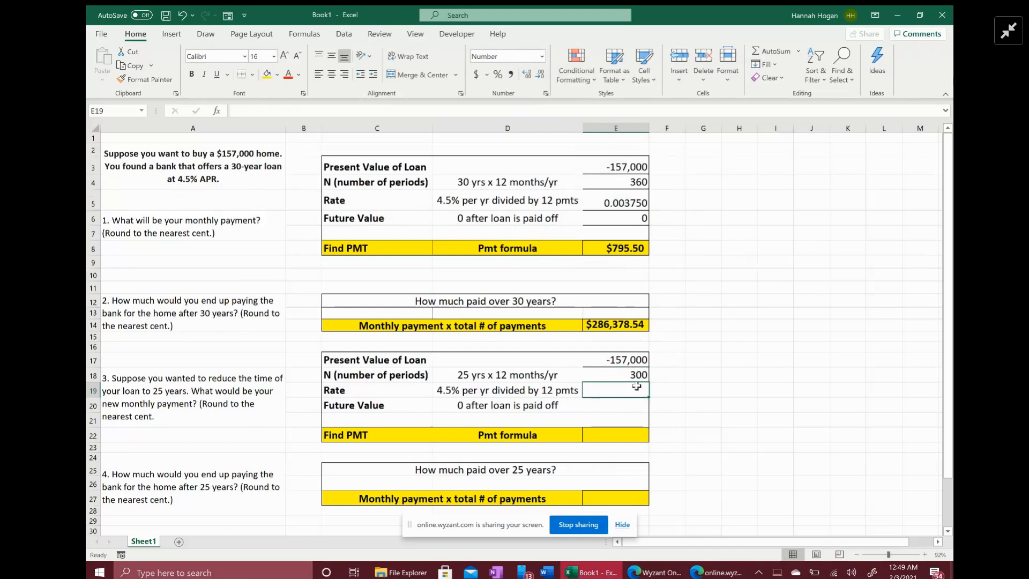
- Set the 25-year rate to =0.045/12 (0.003750) and future value to 0
type("=")
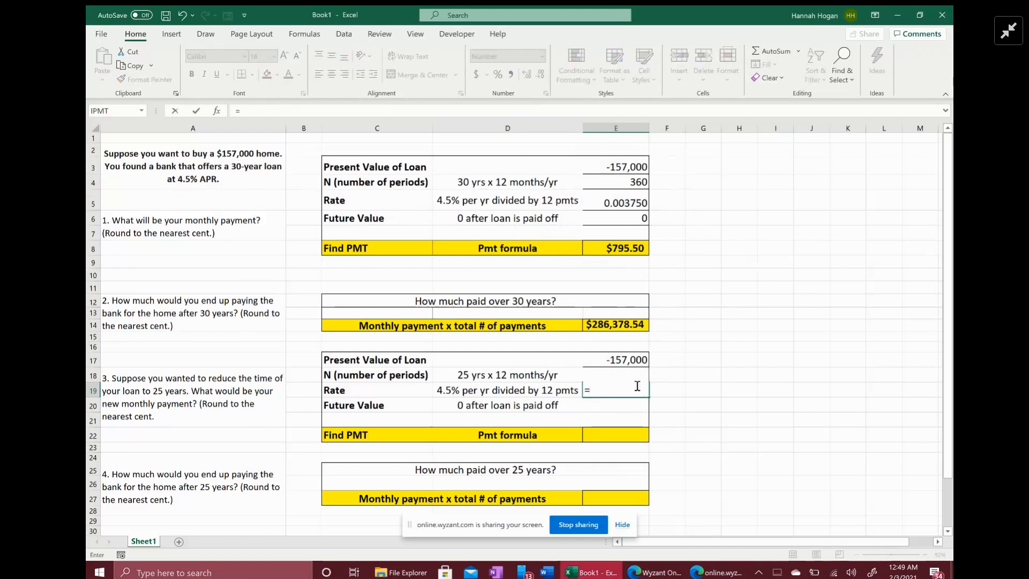
type(".0")
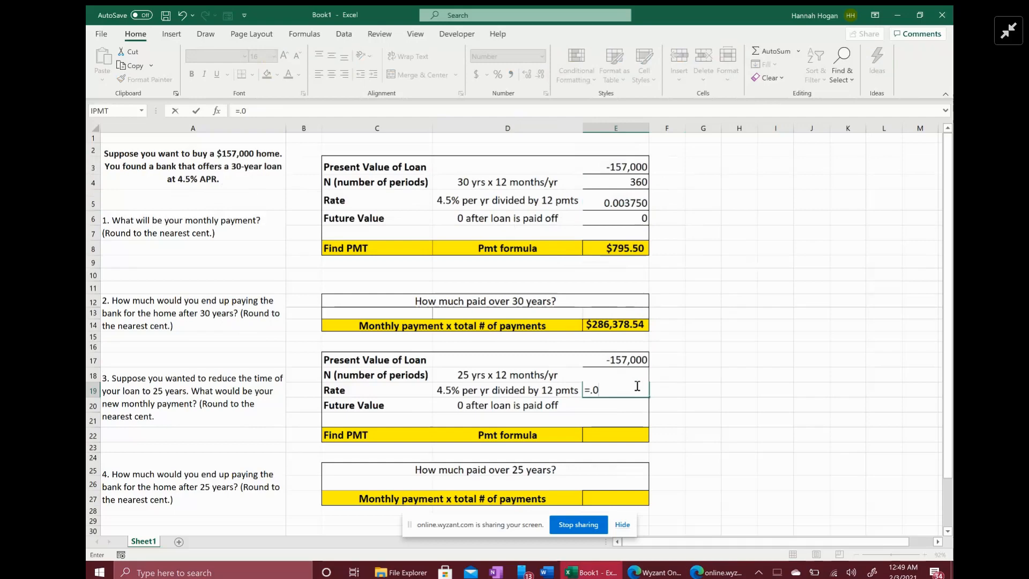
type("45")
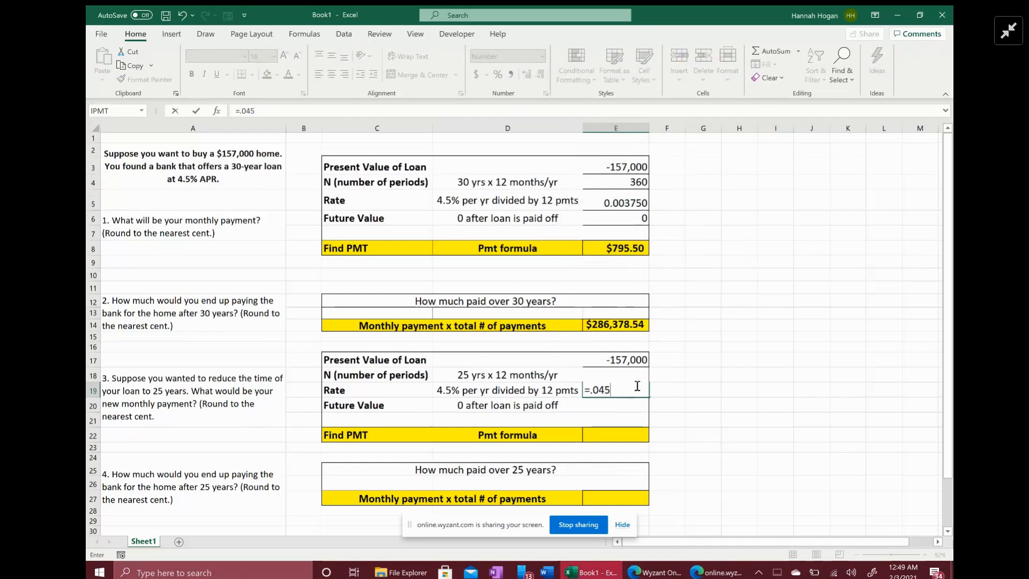
type("/12")
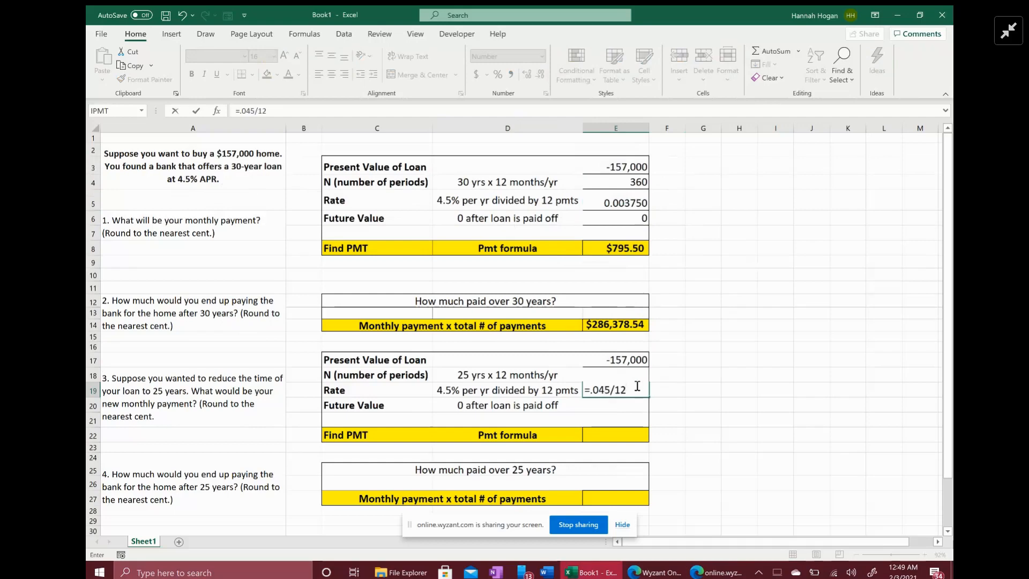
key("Return")
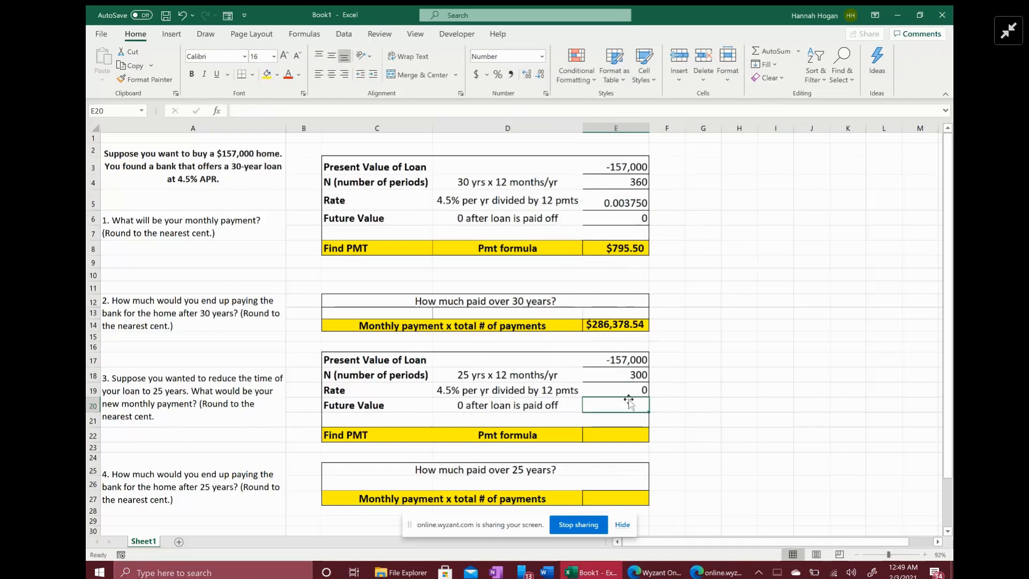
left_click(614, 390)
type("0")
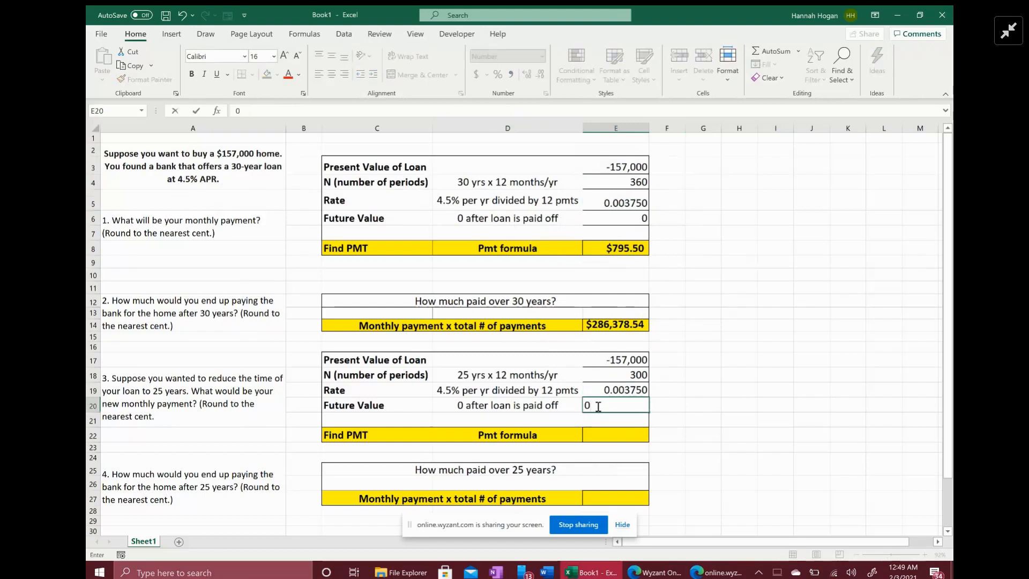
left_click(702, 420)
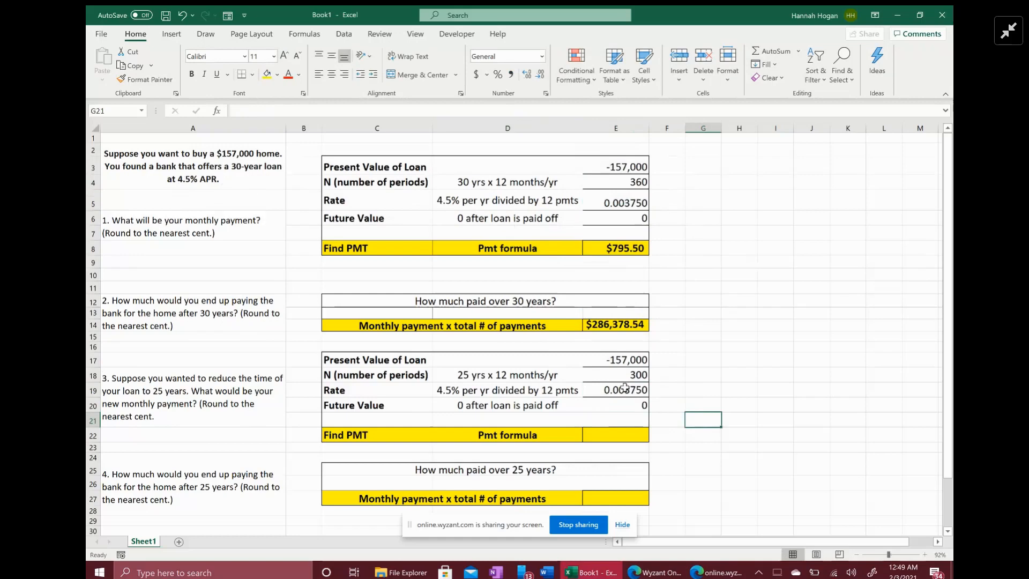
left_click(616, 389)
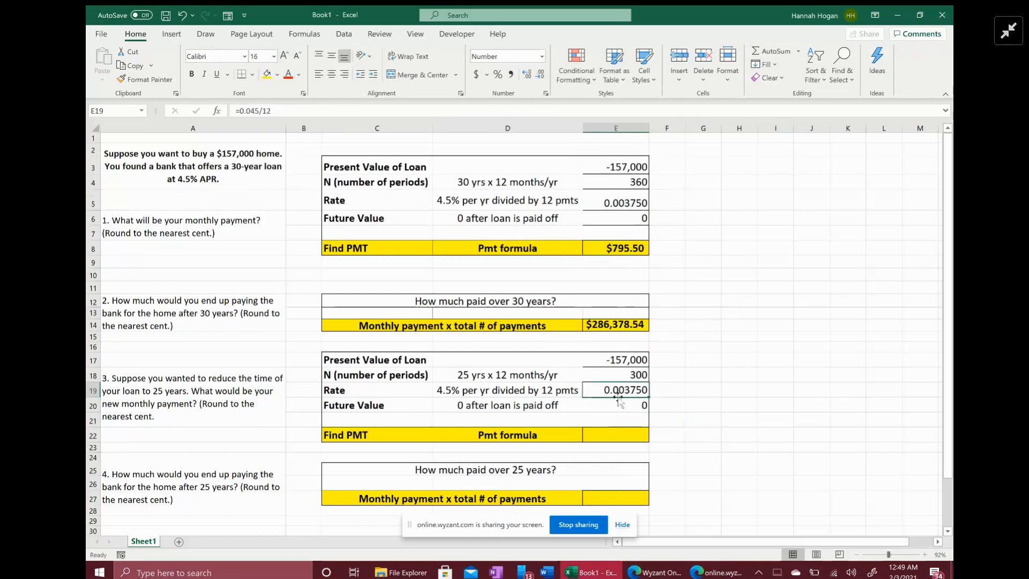
mouse_move(671, 403)
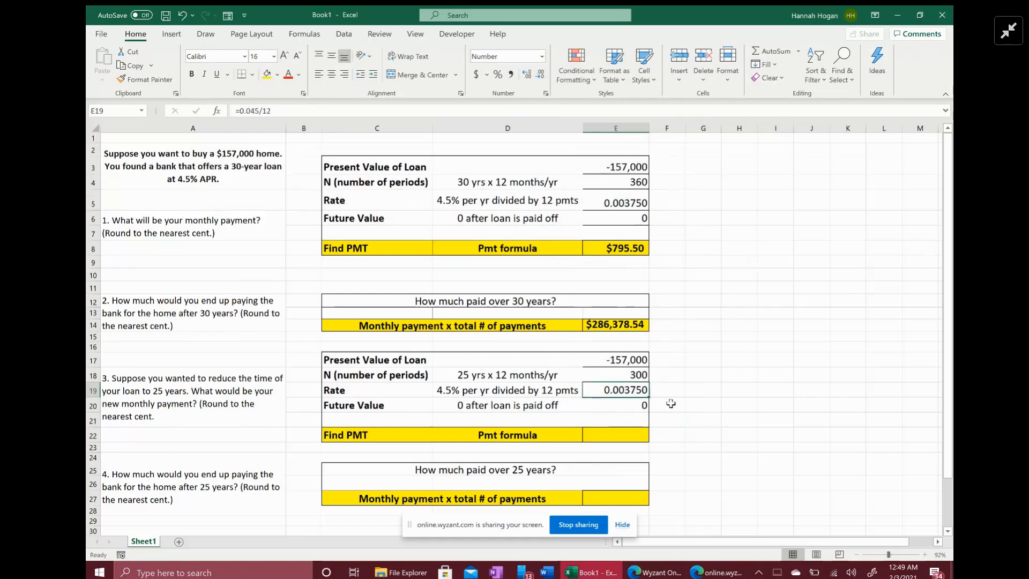
left_click(614, 435)
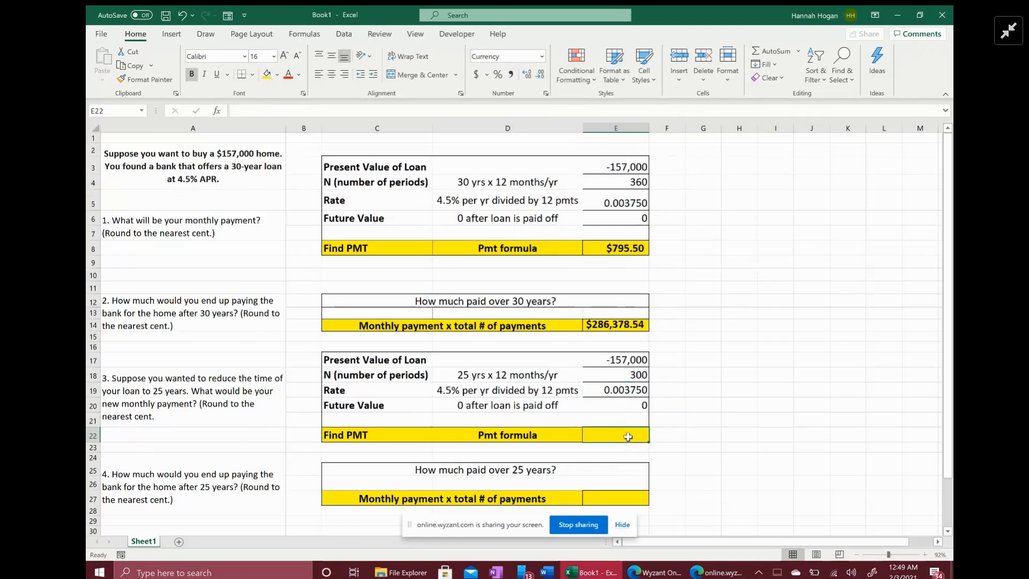
- Enter =PMT(E19,E18,E17,E20,0) in E22 for the $872.66 25-year payment
type("=pmt")
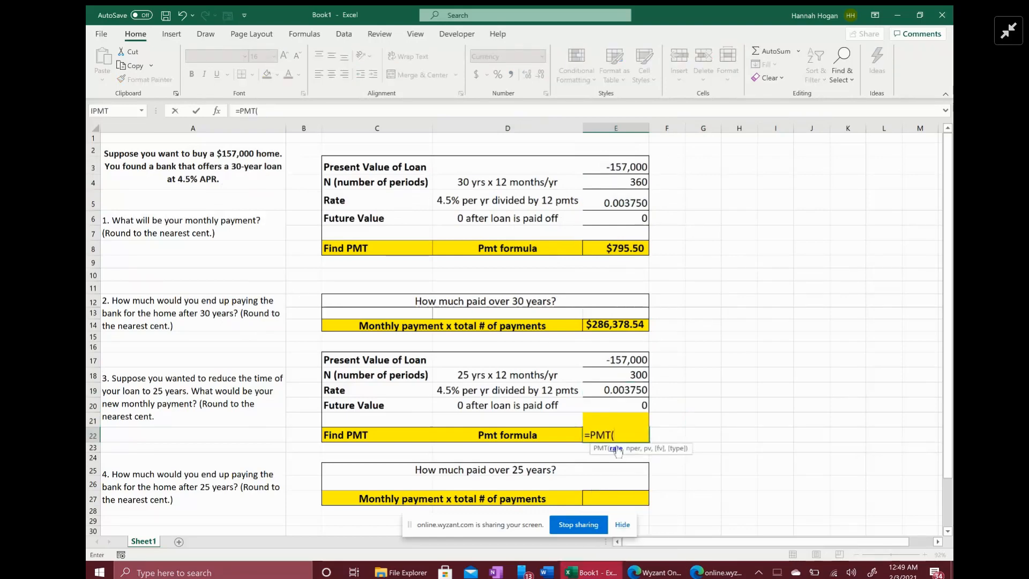
left_click(615, 390)
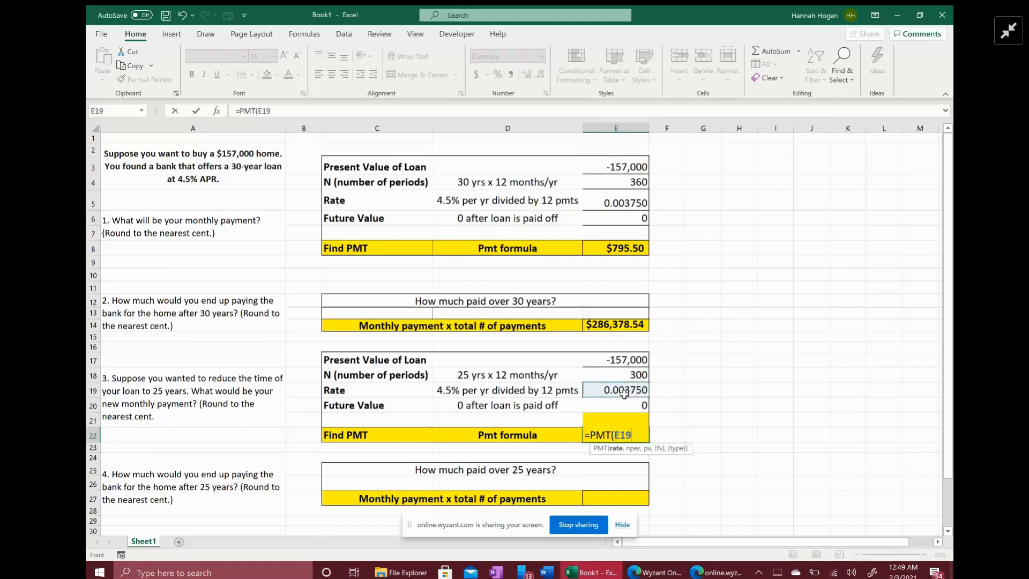
type(",")
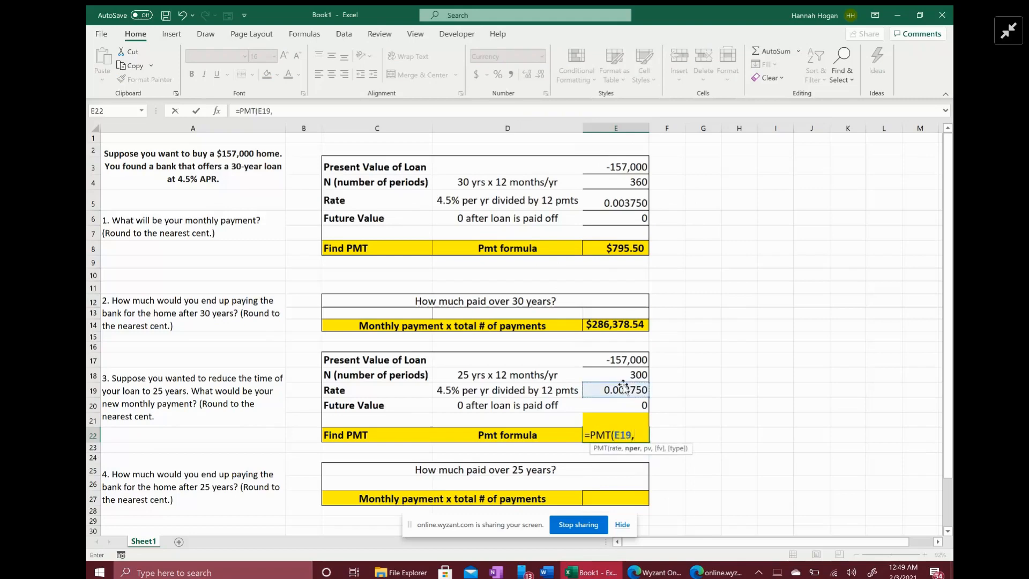
left_click(616, 375)
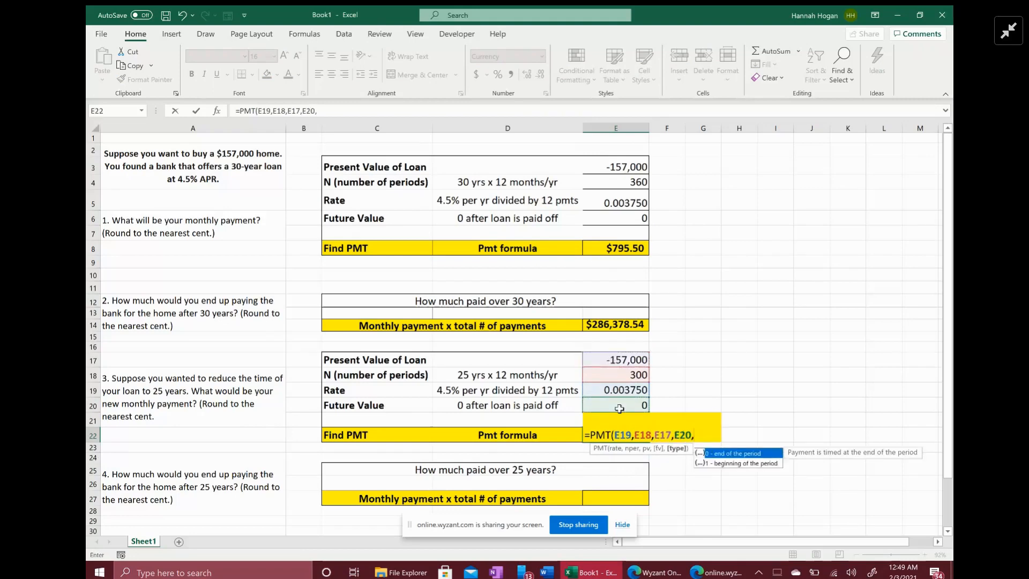
type("0)")
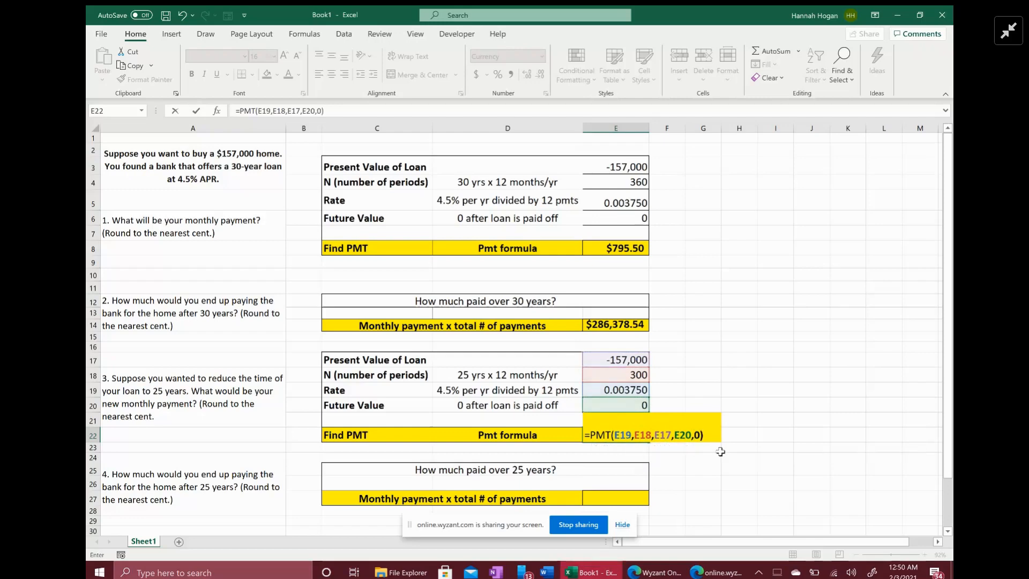
key("Return")
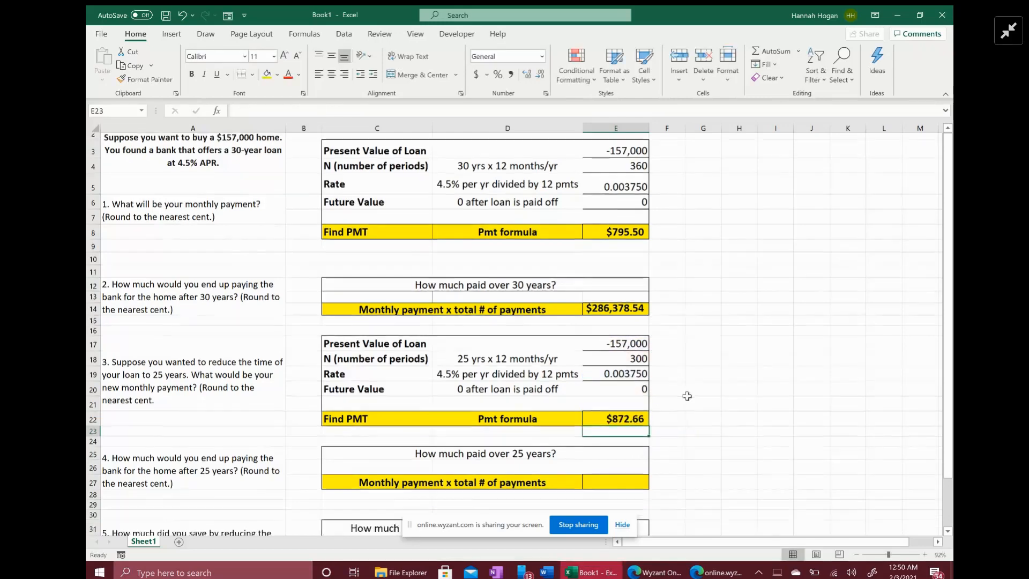
- Review the 30-year payment formula in E8 for comparison
scroll("down", 3)
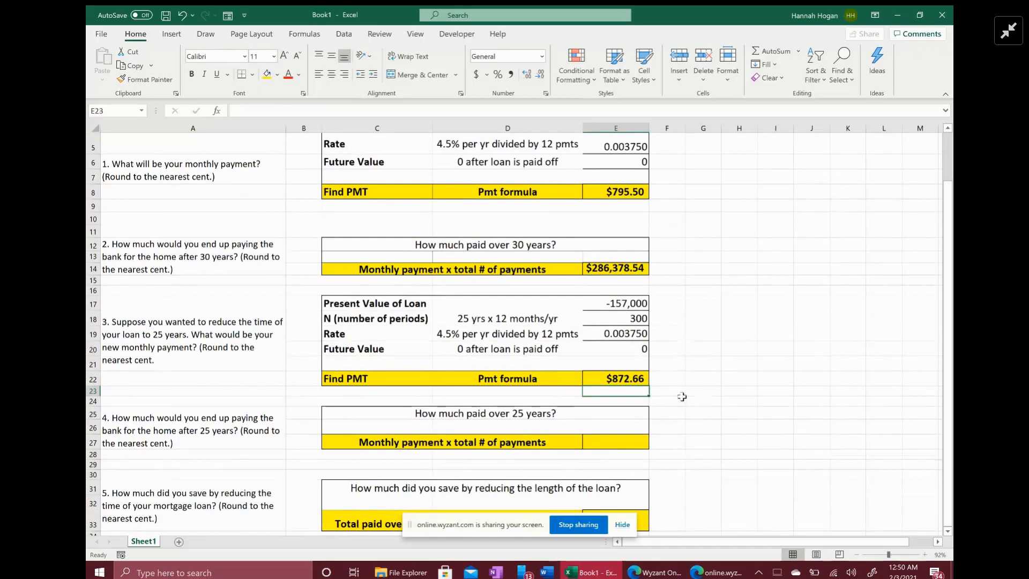
scroll("up", 3)
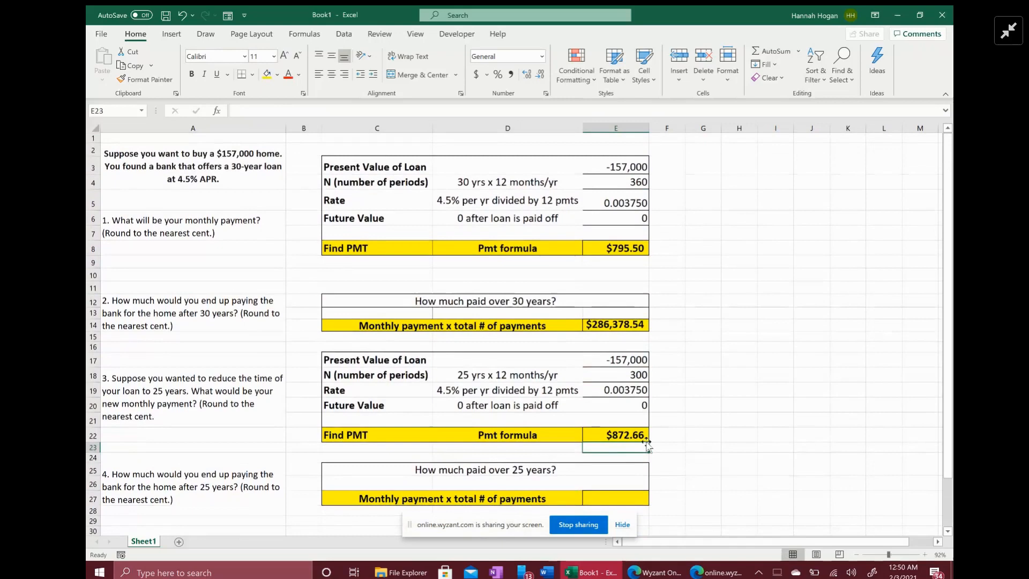
mouse_move(666, 278)
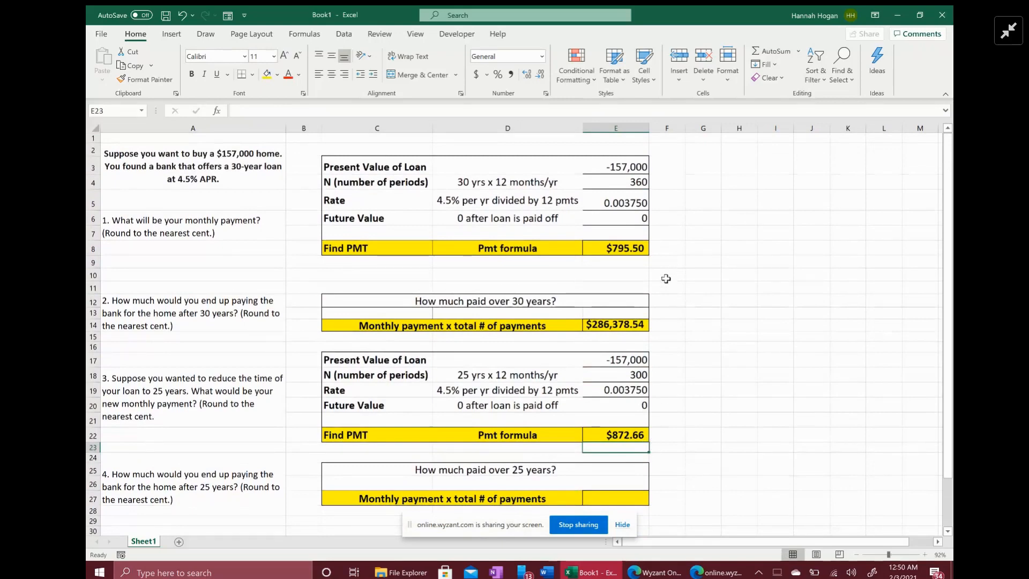
left_click(615, 248)
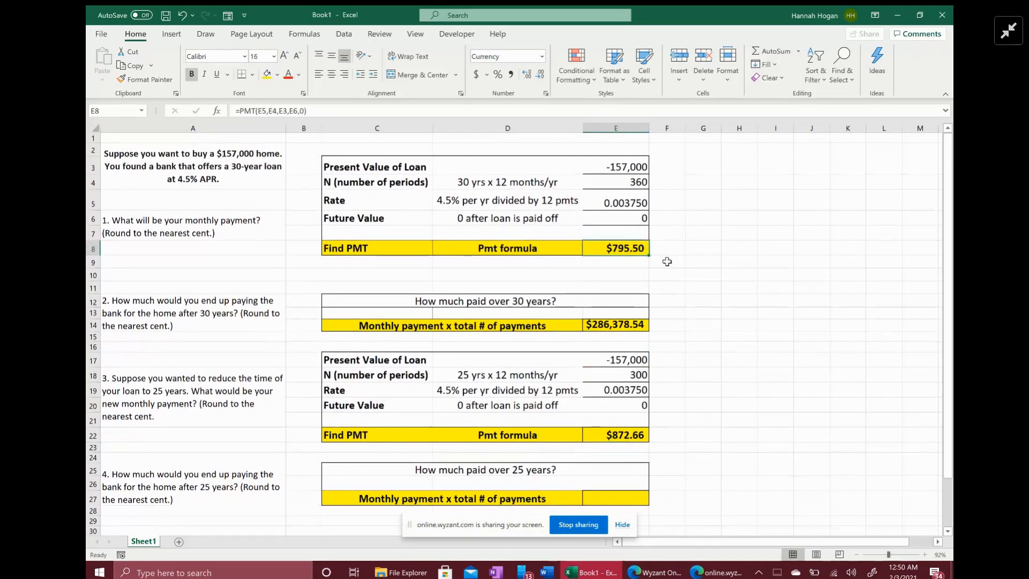
scroll("down", 3)
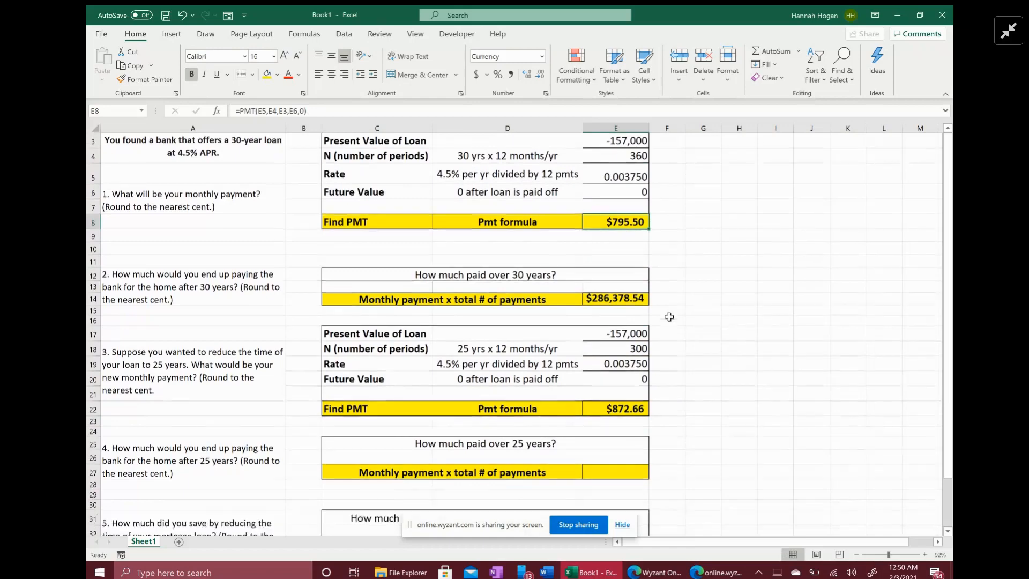
scroll("down", 3)
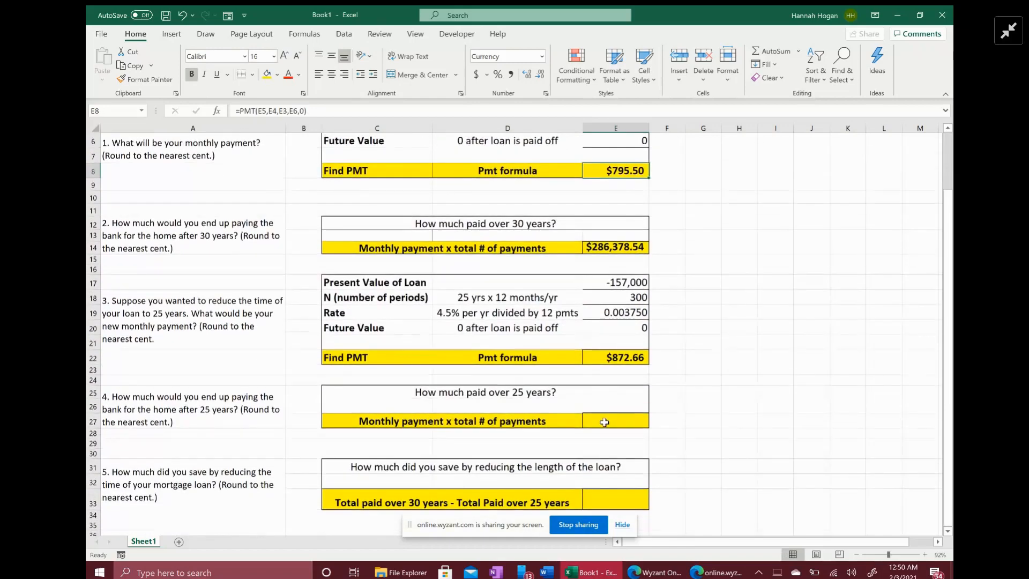
- Enter =E22*E18 in E27 ($261,797.10) and compare it with E14's formula
left_click(615, 420)
type("=")
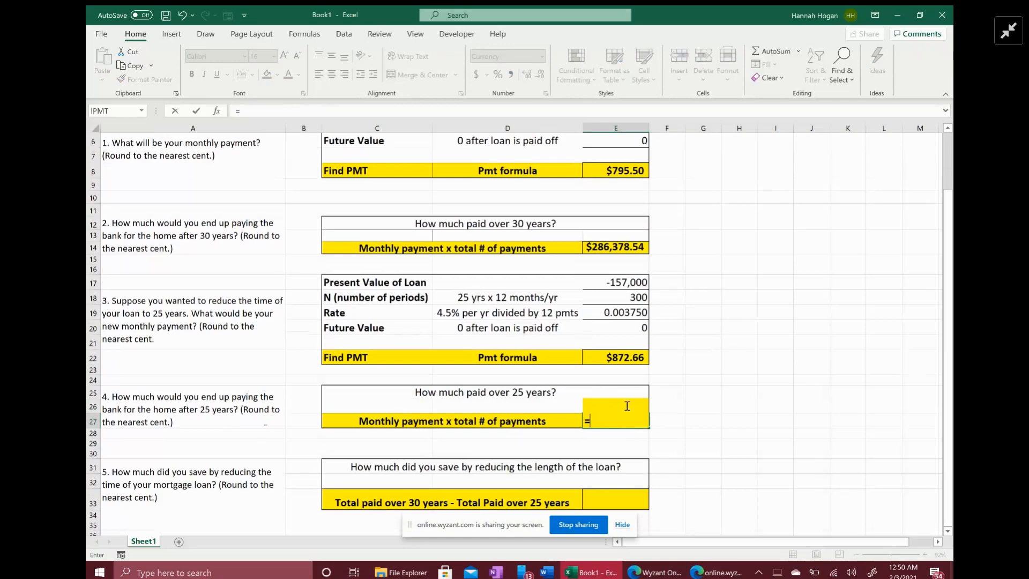
mouse_move(628, 354)
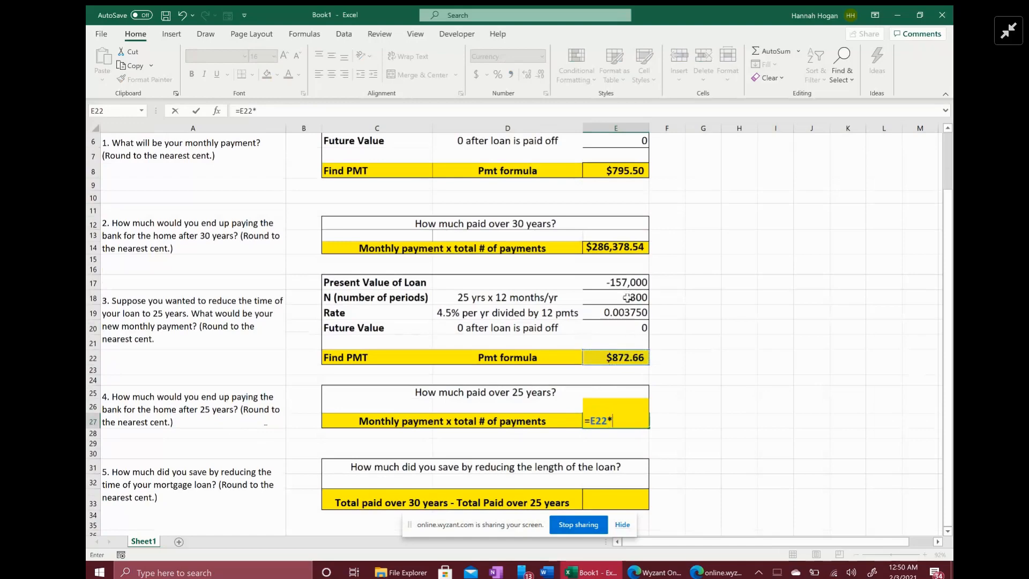
key("Return")
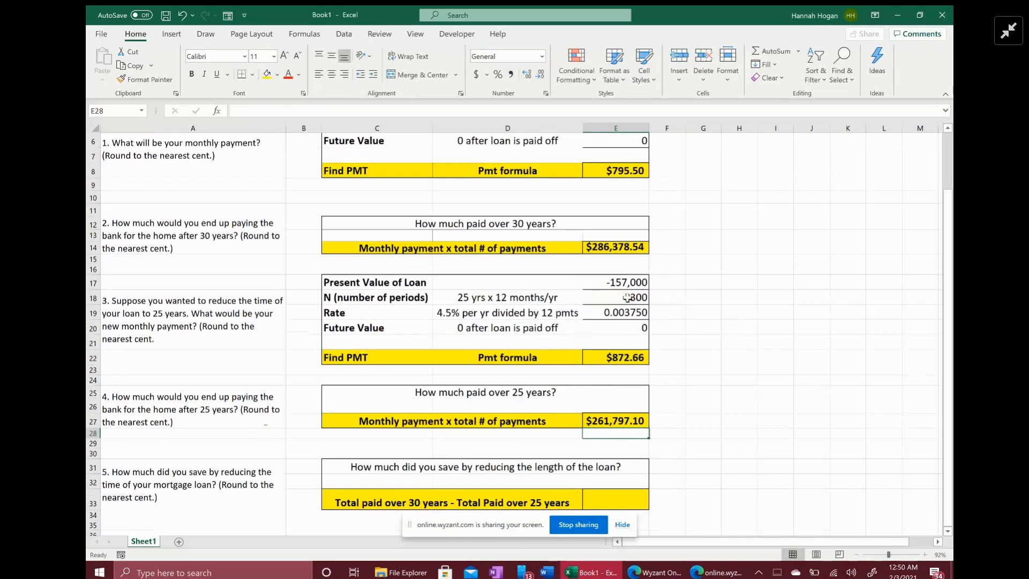
mouse_move(641, 432)
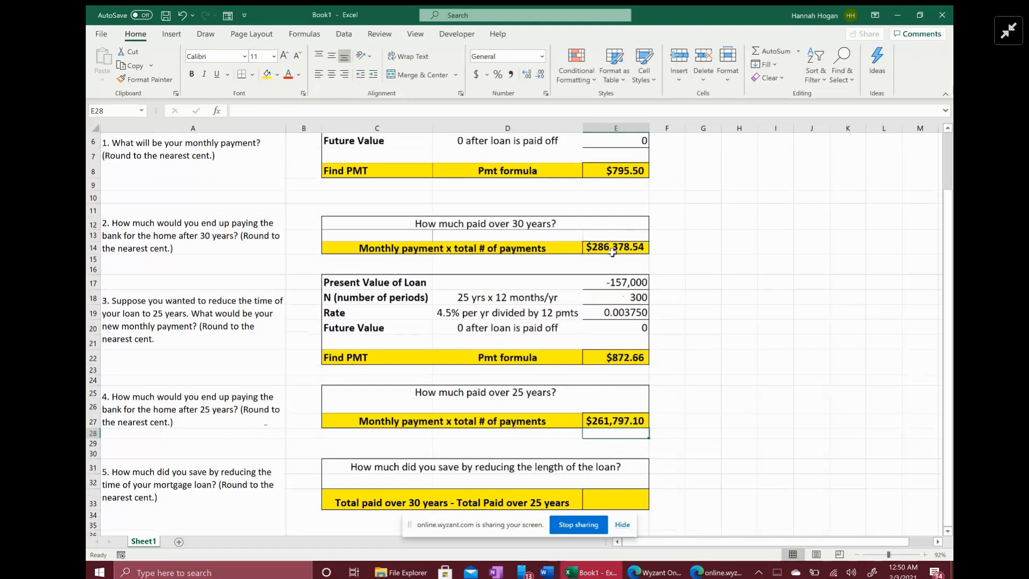
left_click(615, 248)
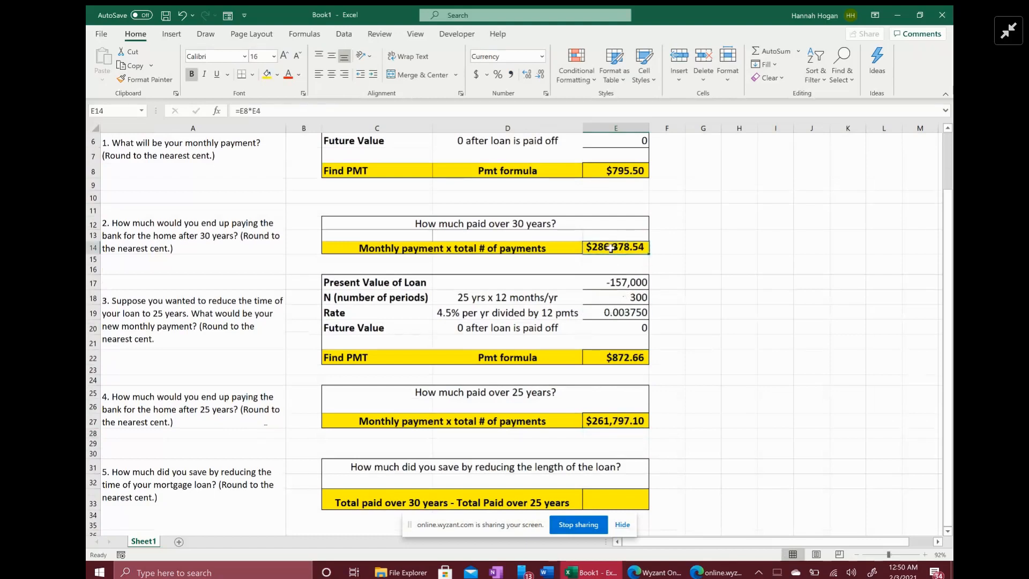
left_click(614, 420)
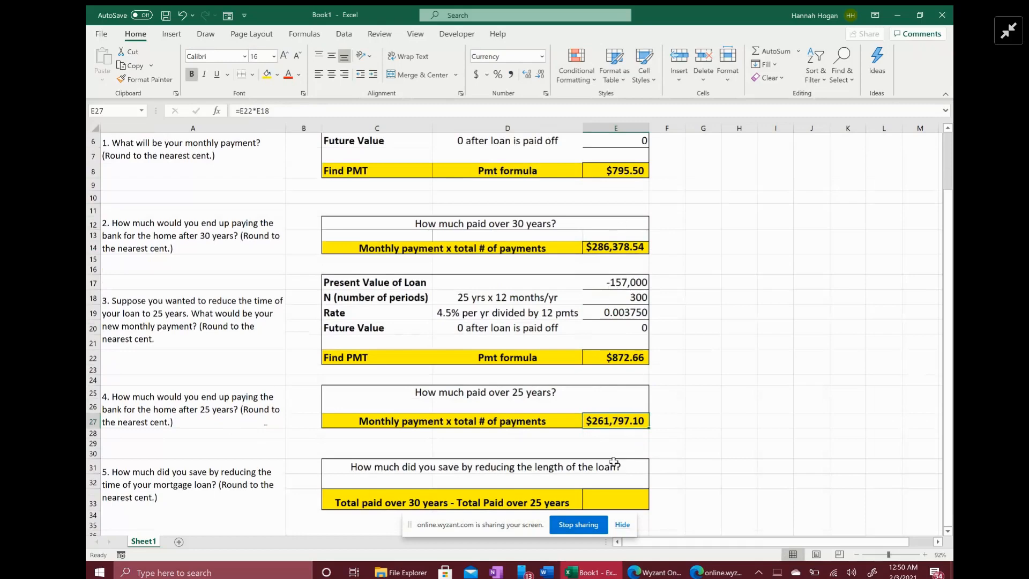
scroll("down", 3)
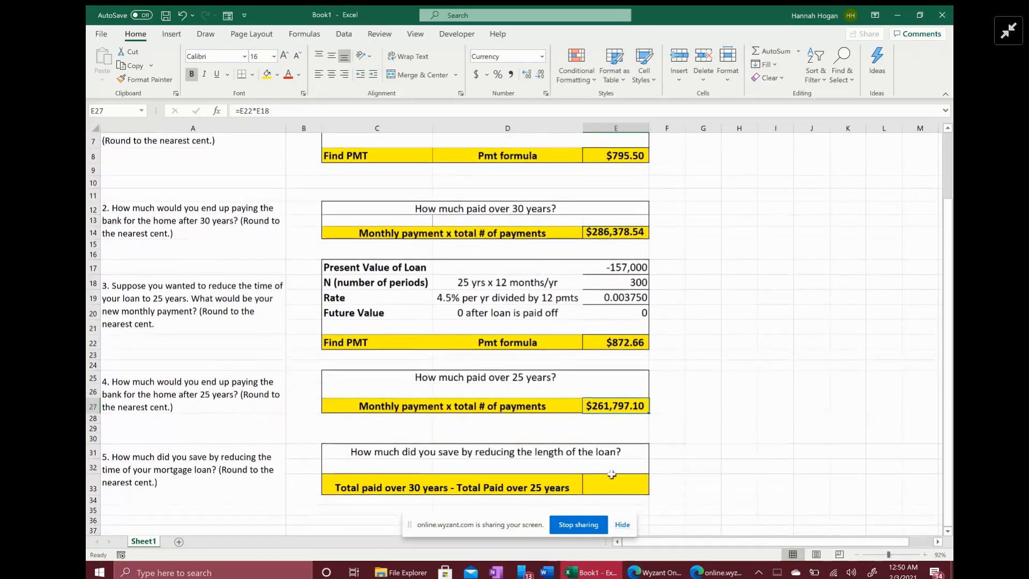
- Enter =E14-E27 in E33, showing savings of $24,581.44
left_click(614, 487)
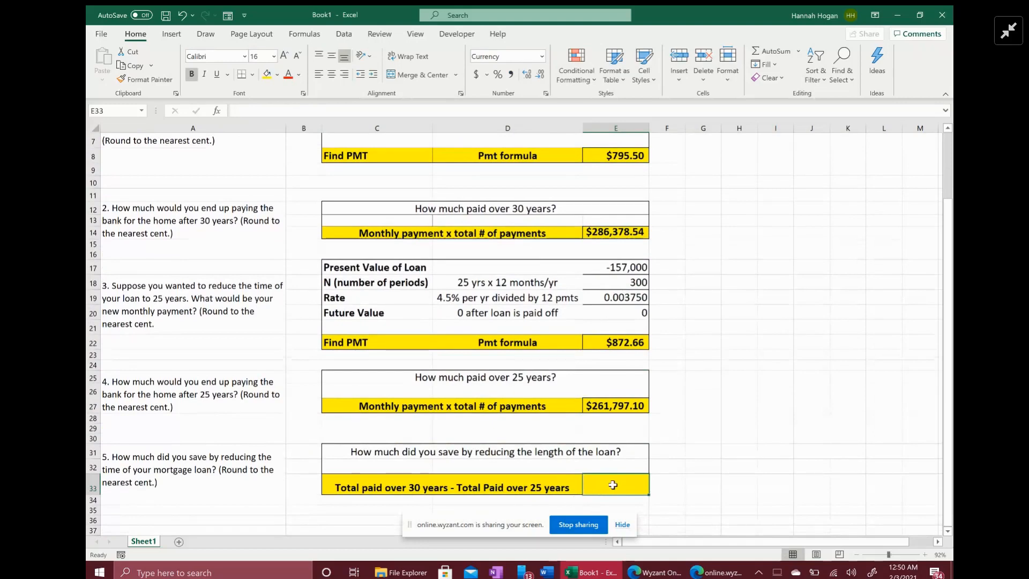
type("=")
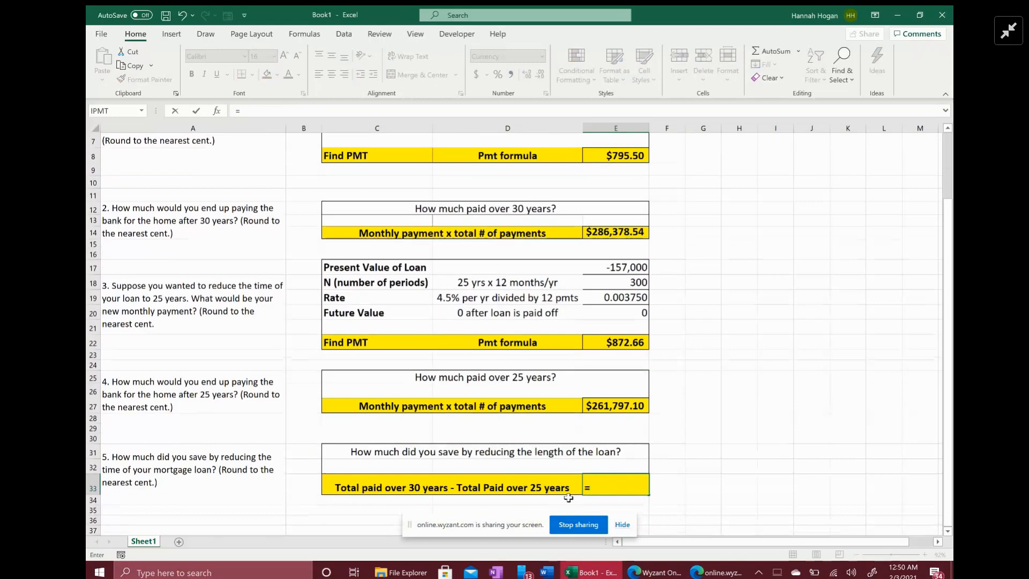
left_click(615, 231)
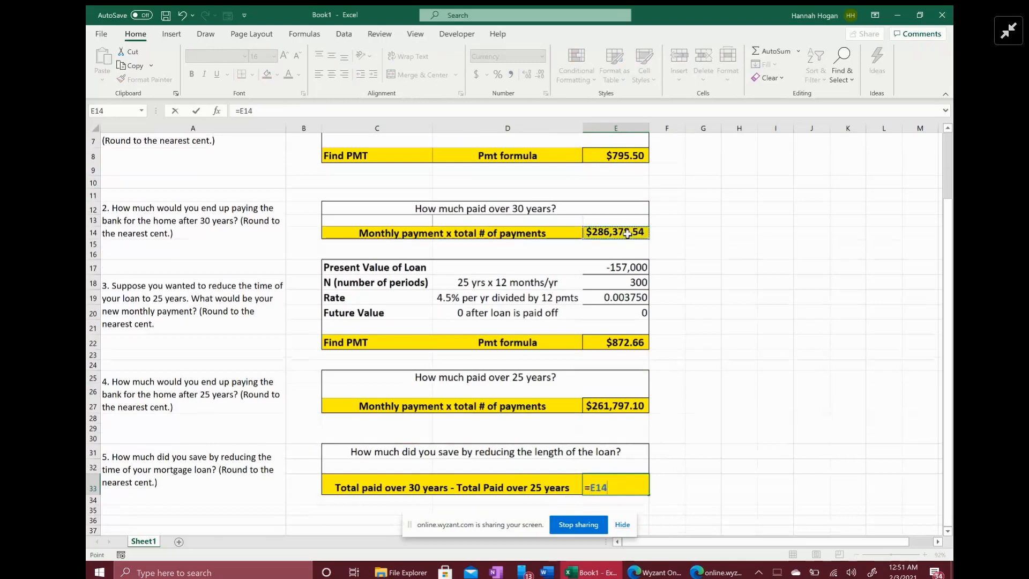
type("-")
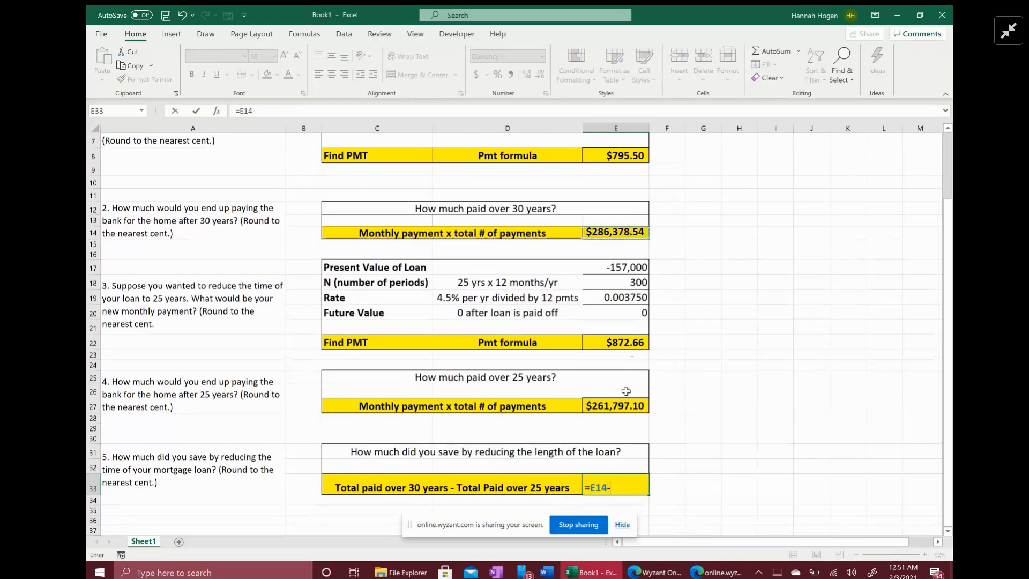
left_click(614, 406)
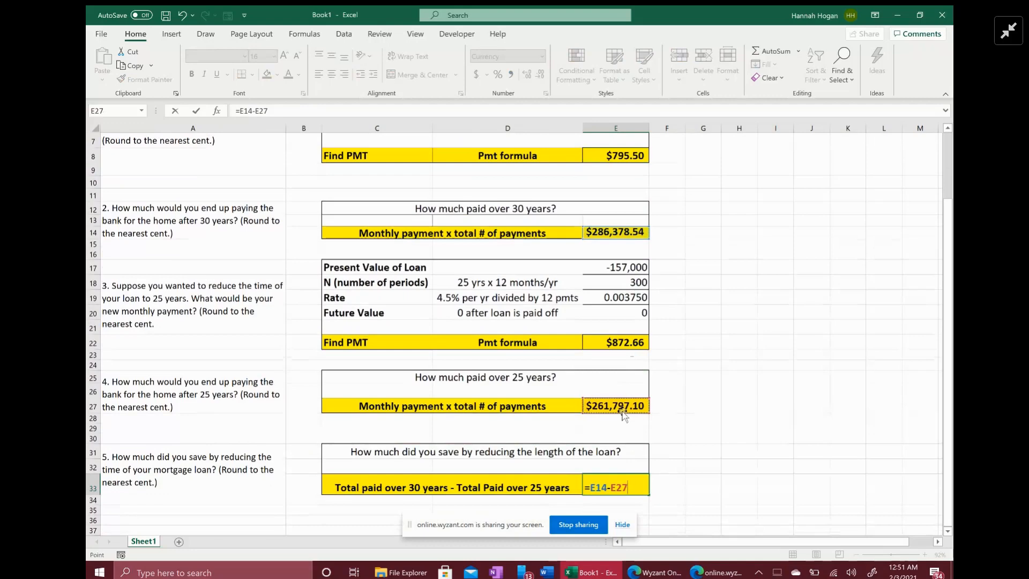
key("Return")
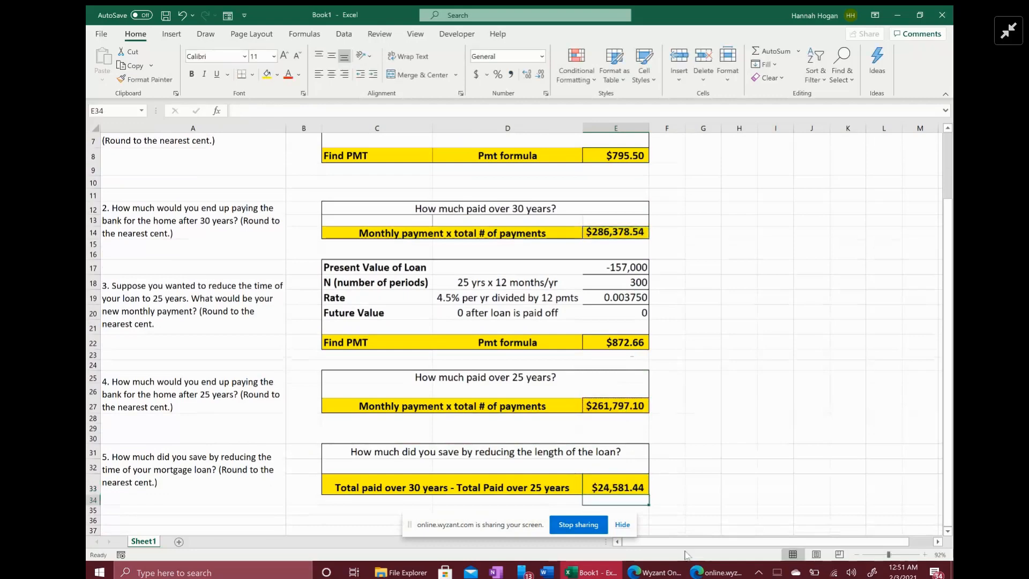